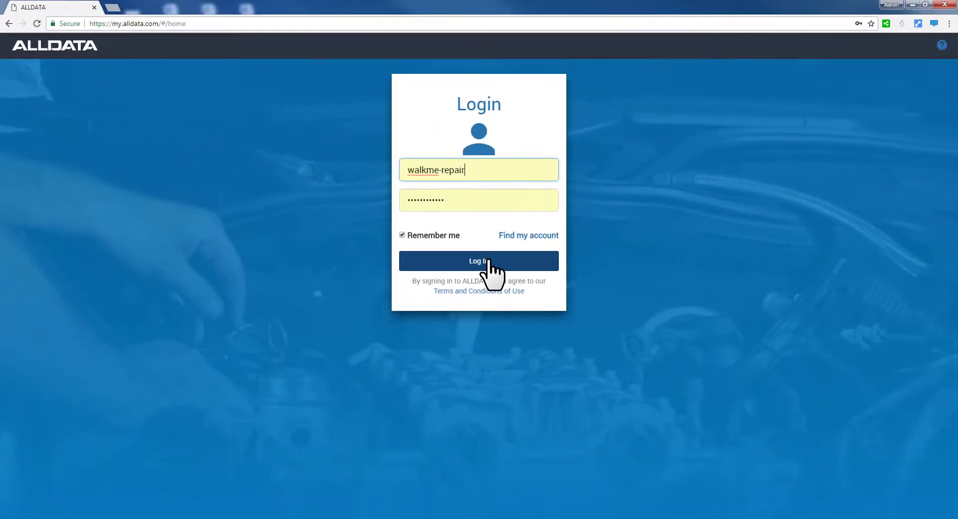
Step: Log in with the entered credentials to reach the portal welcome page
left_click(478, 261)
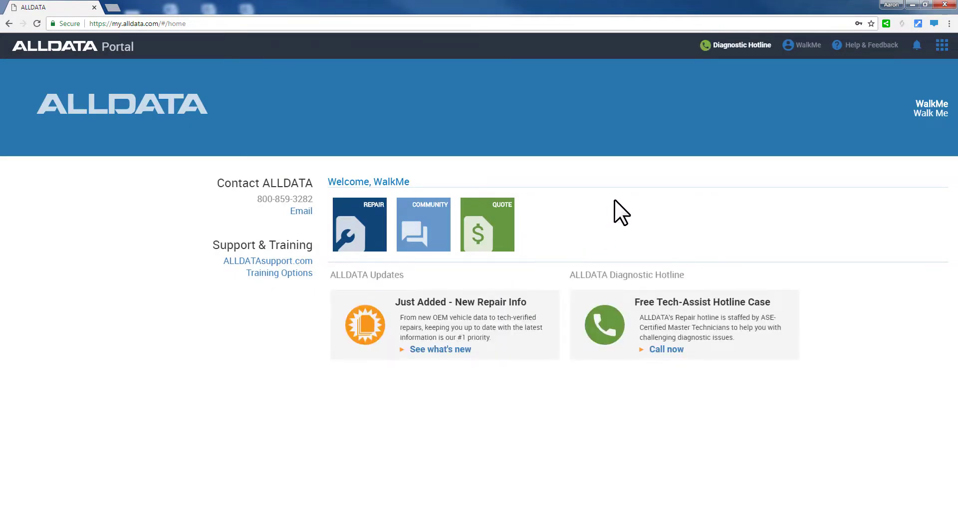
mouse_move(359, 238)
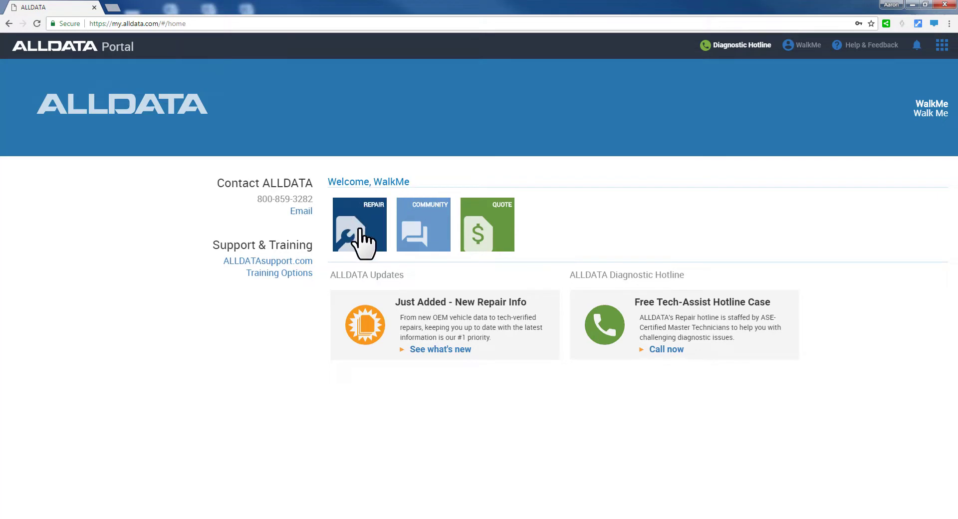
mouse_move(431, 229)
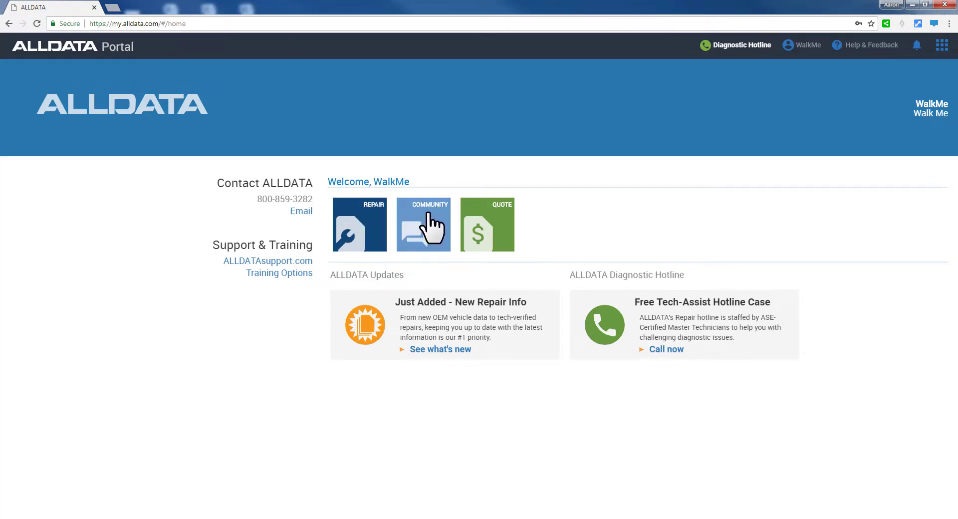
mouse_move(515, 230)
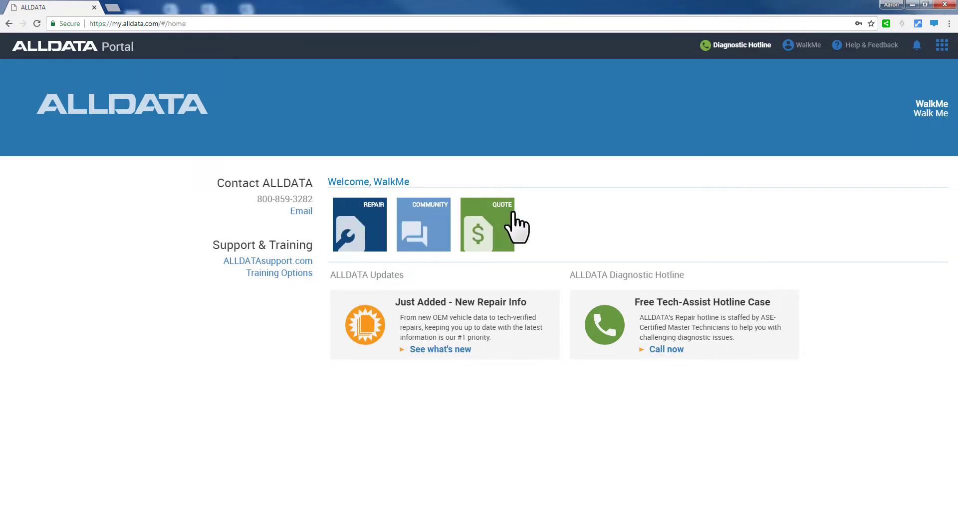
mouse_move(615, 224)
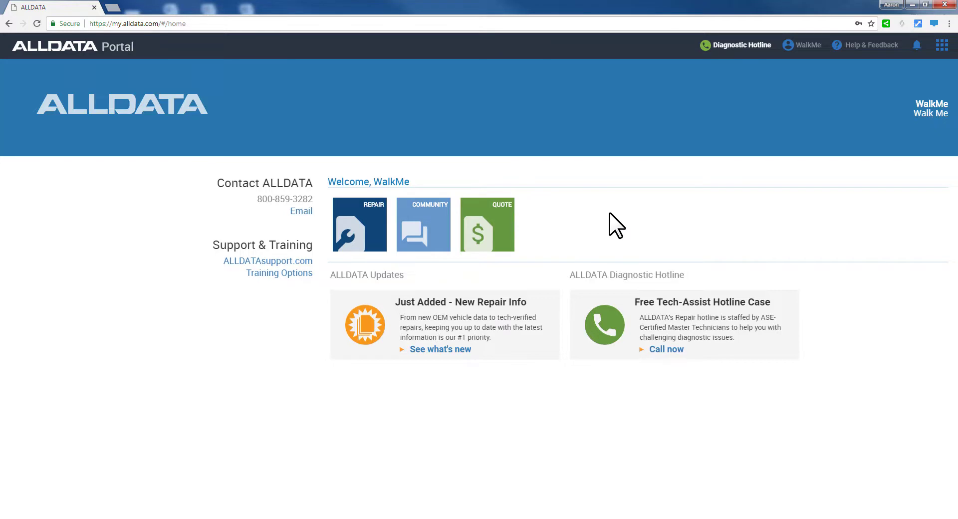
mouse_move(440, 55)
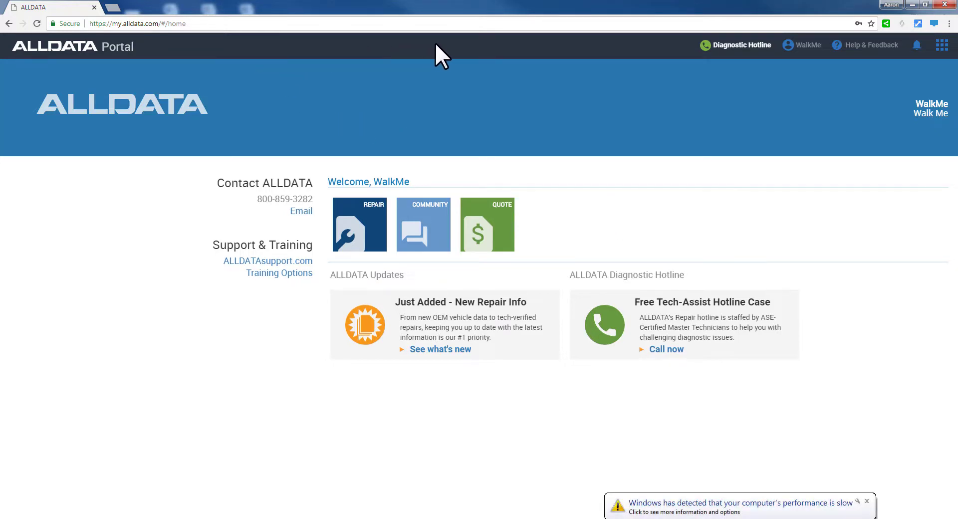
mouse_move(421, 61)
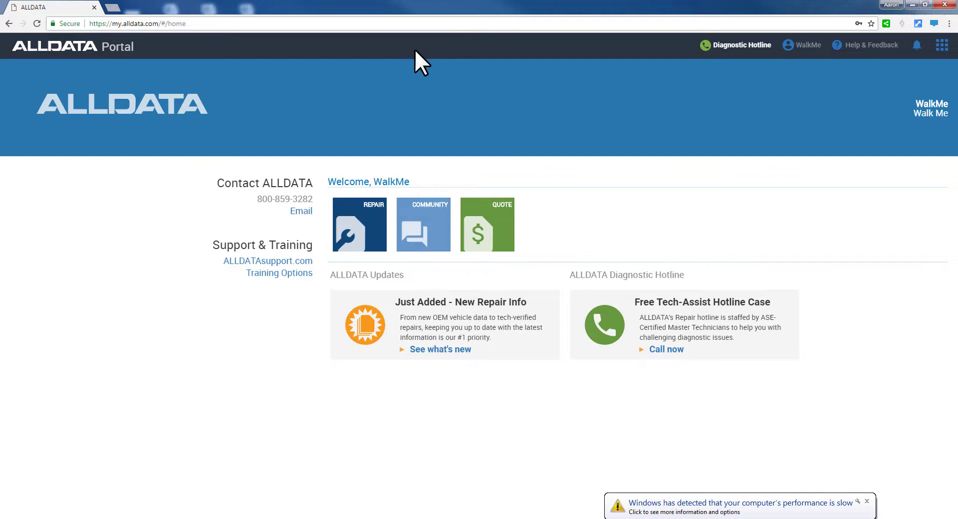
mouse_move(909, 57)
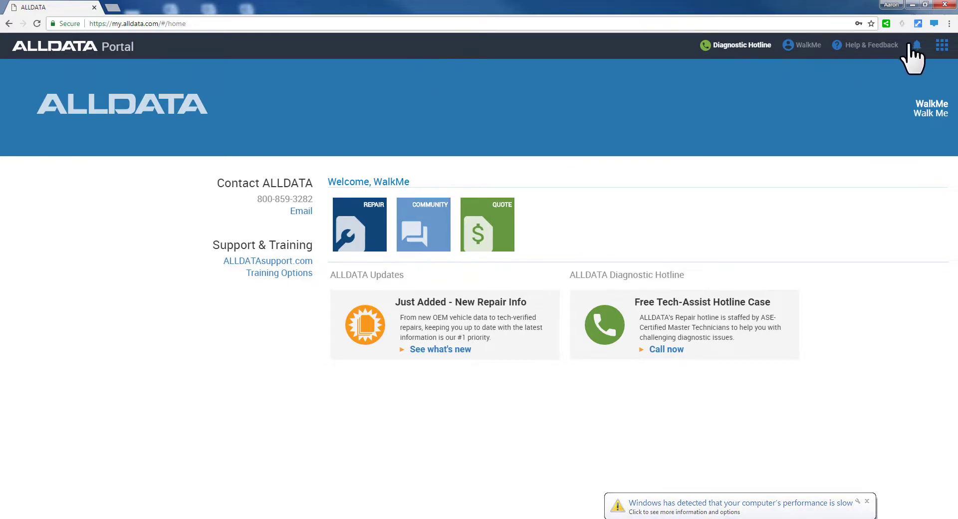
Step: Read the ALLDATA Platform Maintenance notice dated 05-29-2018 from the notifications bell
left_click(924, 45)
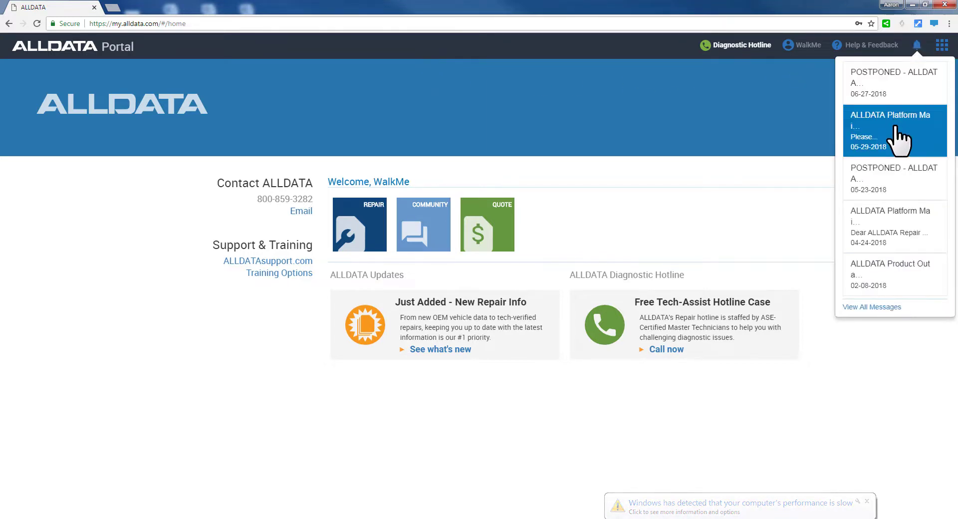
left_click(891, 130)
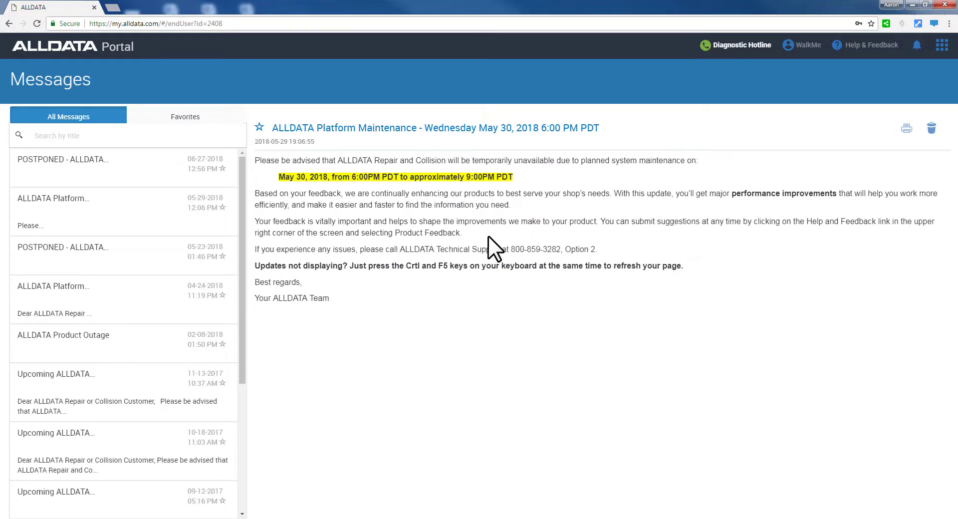
mouse_move(500, 252)
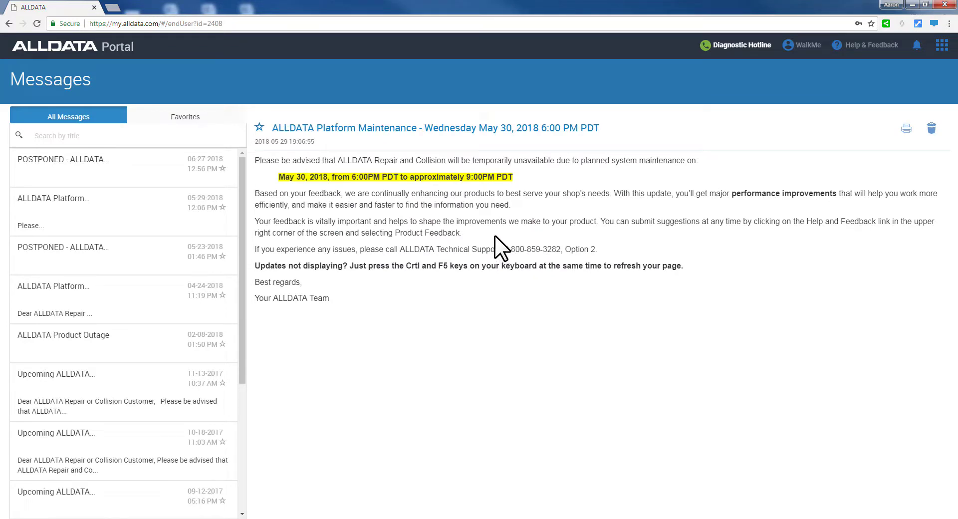
mouse_move(828, 95)
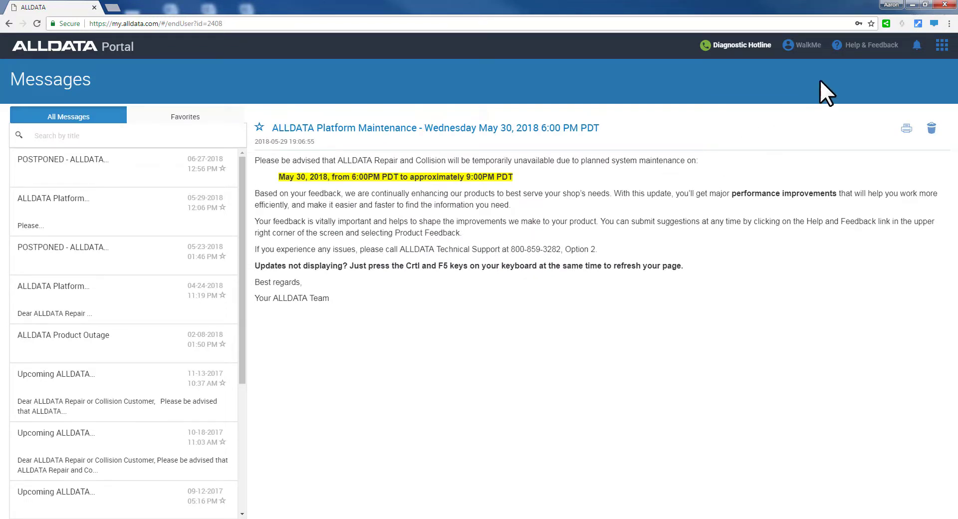
left_click(870, 44)
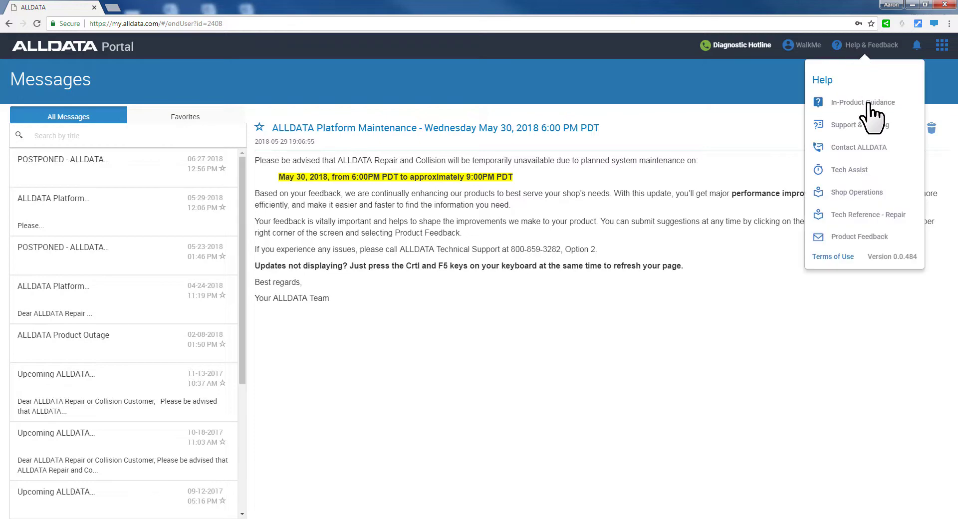
mouse_move(863, 102)
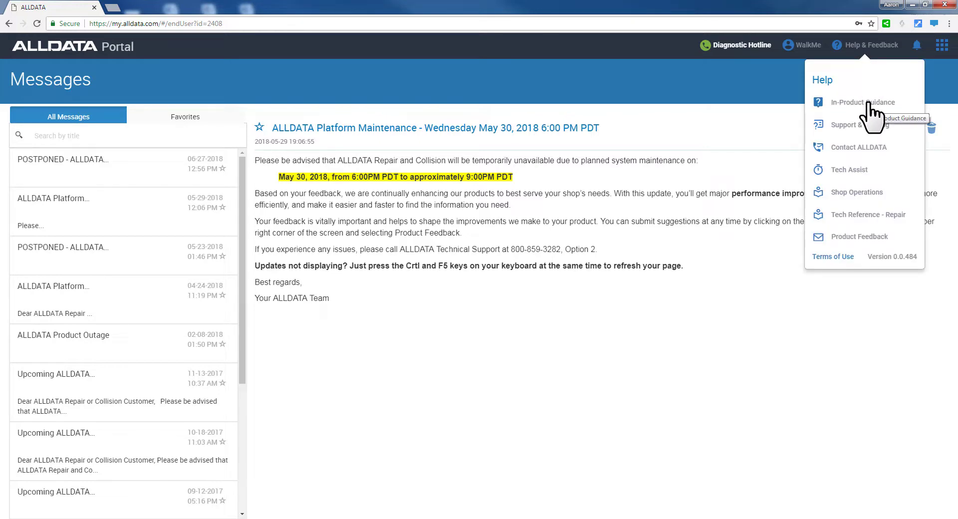
left_click(863, 102)
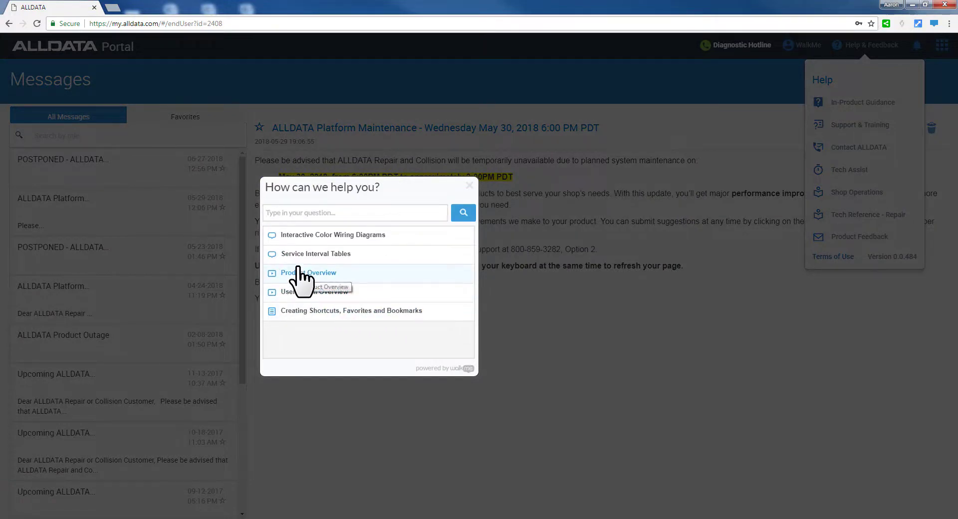
mouse_move(306, 244)
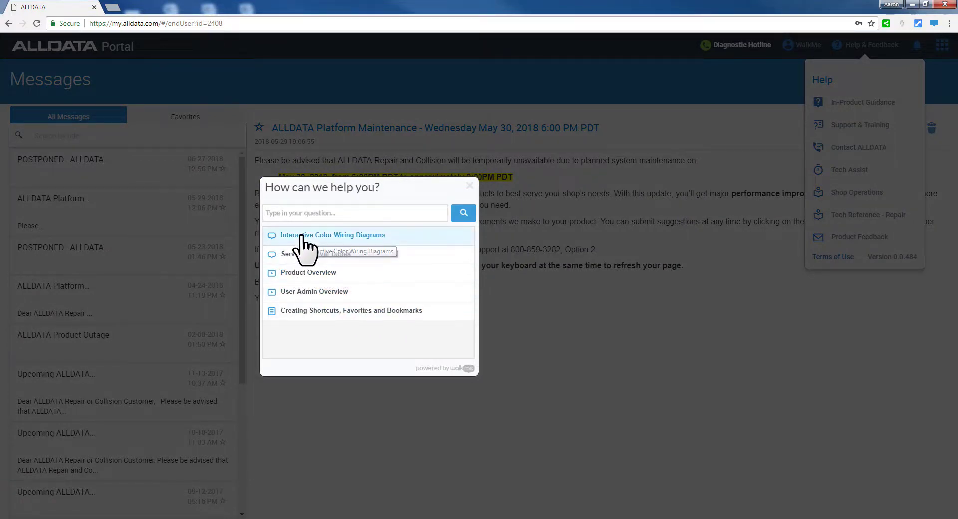
left_click(332, 234)
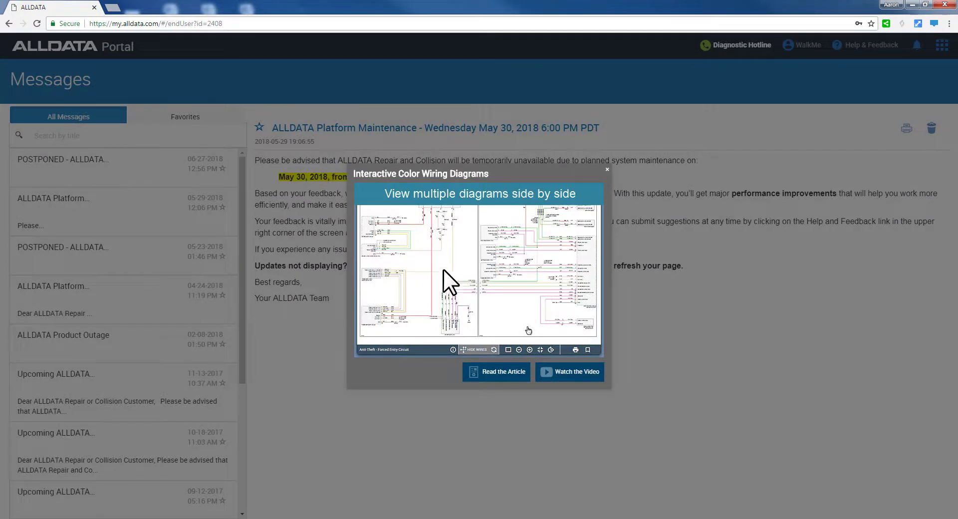
left_click(529, 350)
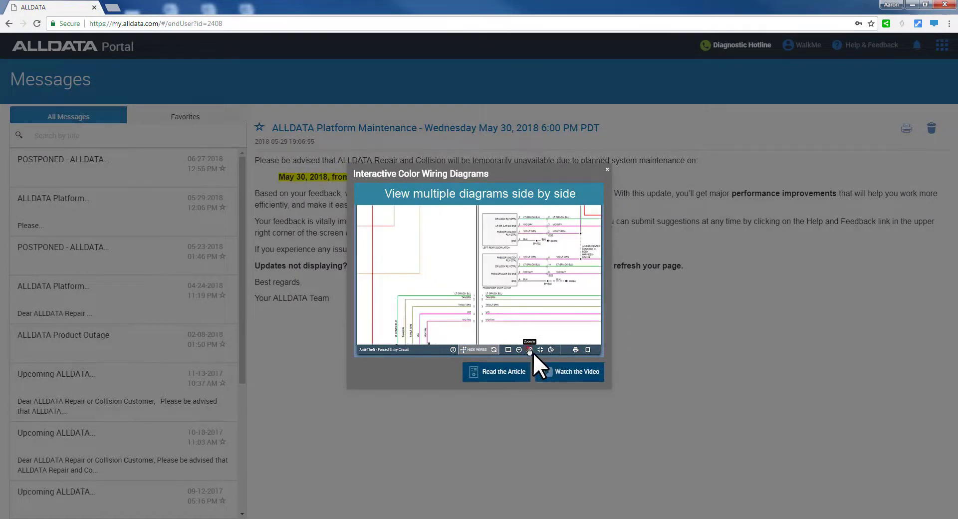
left_click(529, 349)
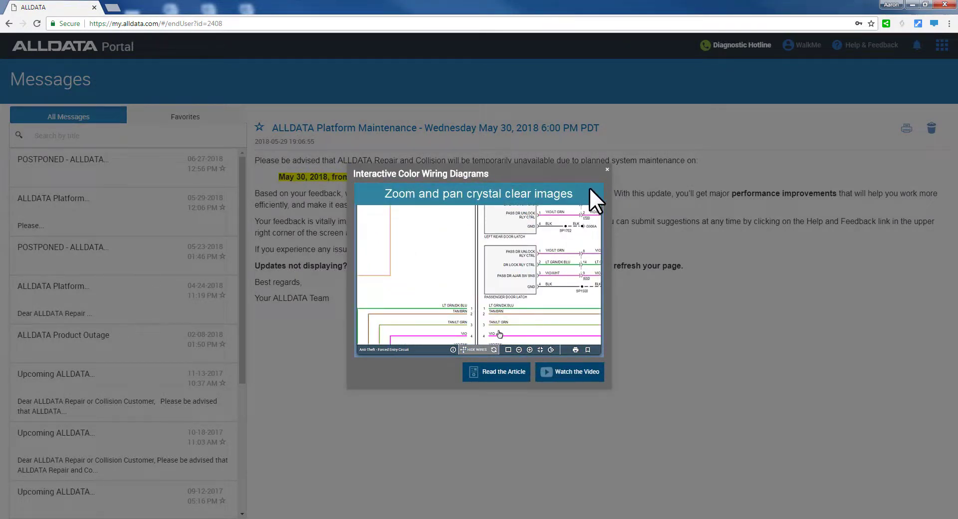
left_click(607, 170)
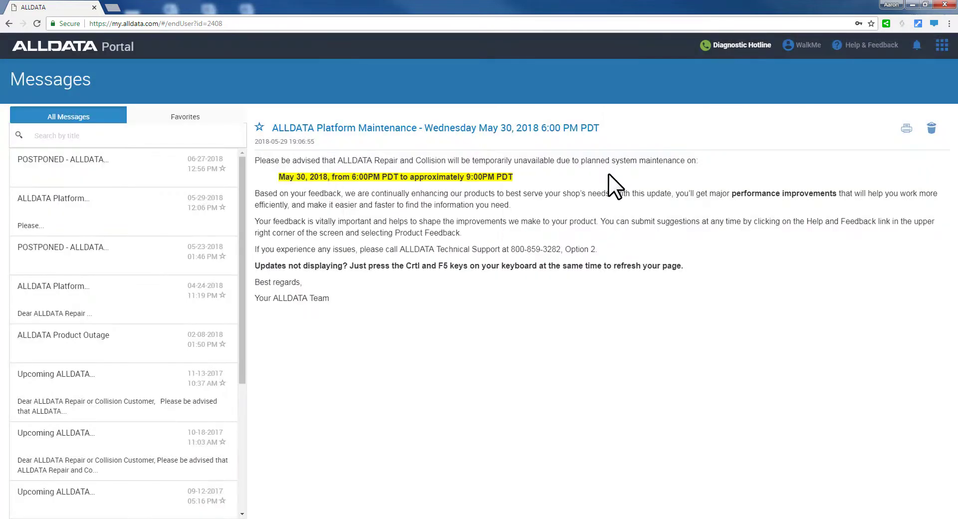
mouse_move(806, 45)
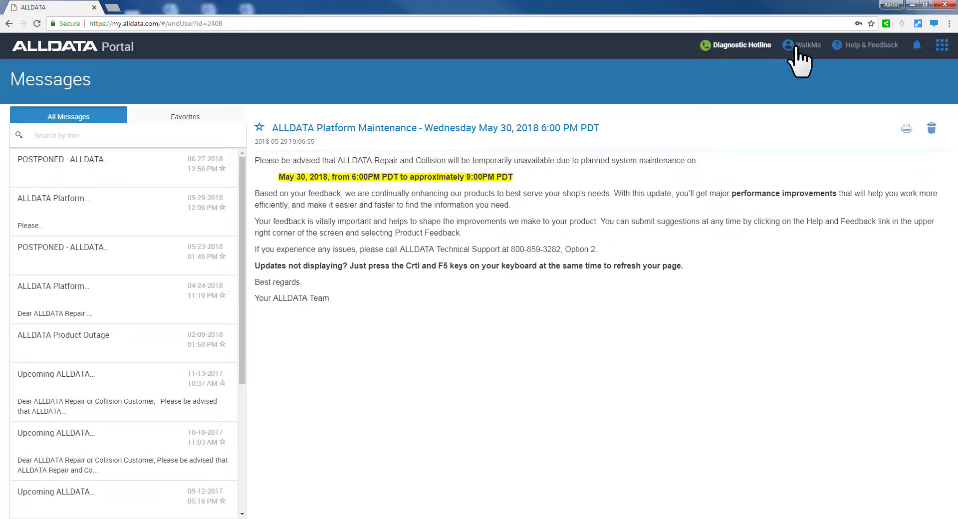
left_click(807, 45)
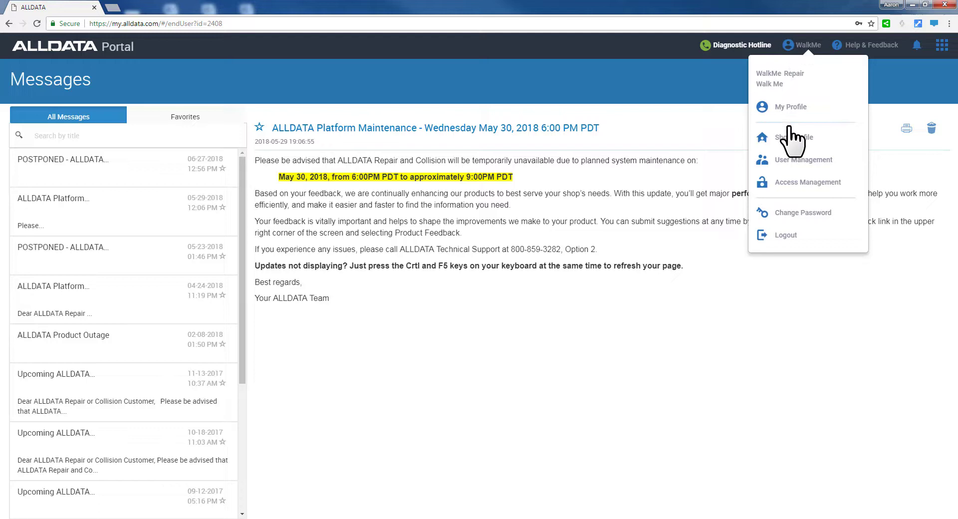
left_click(803, 160)
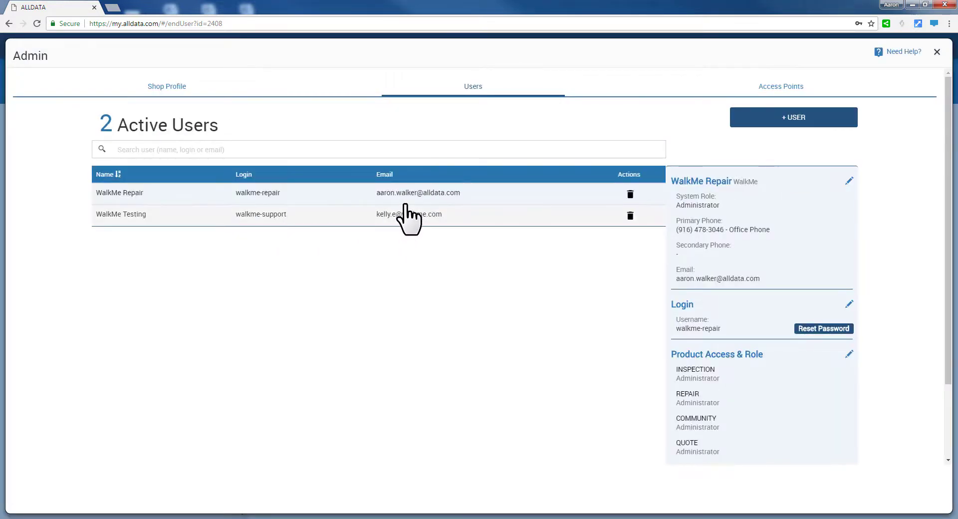
mouse_move(944, 64)
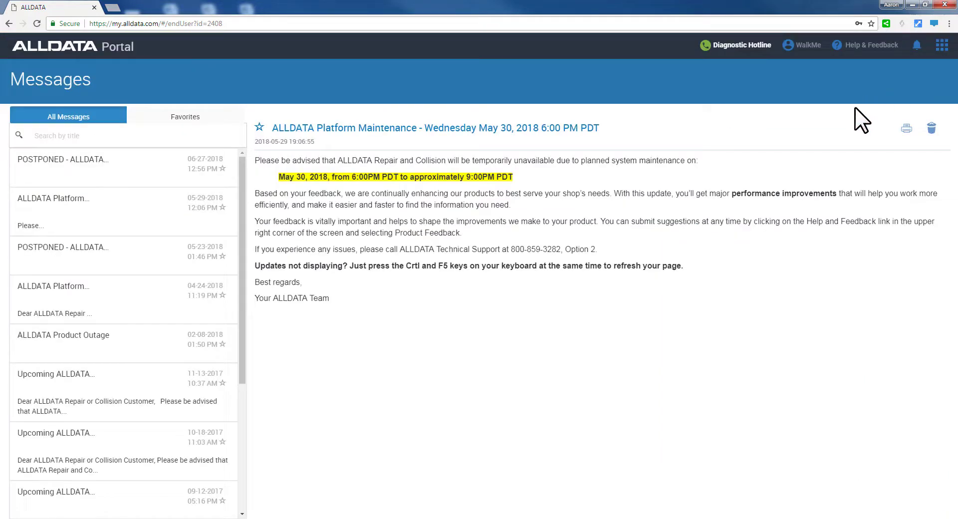
mouse_move(809, 109)
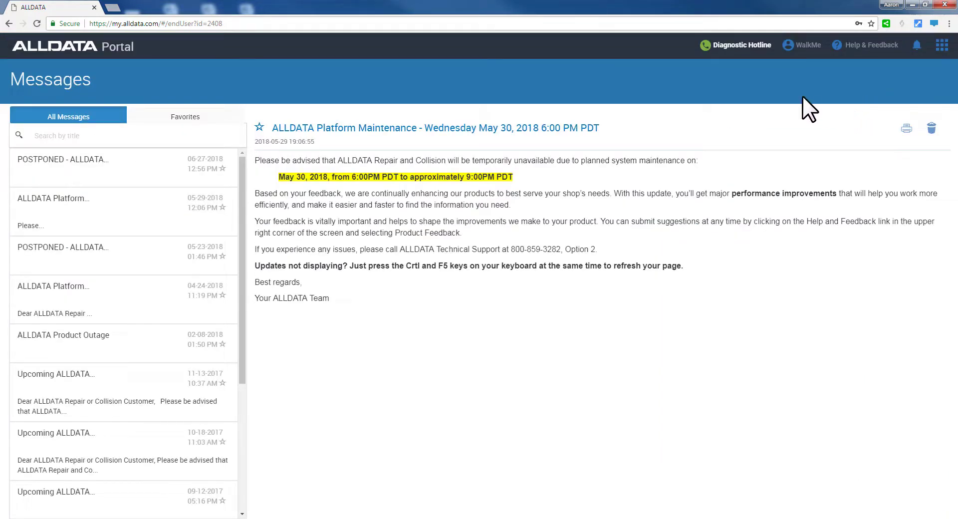
Step: Check the hotline contact and product launcher, then return to the portal home via the logo
left_click(736, 44)
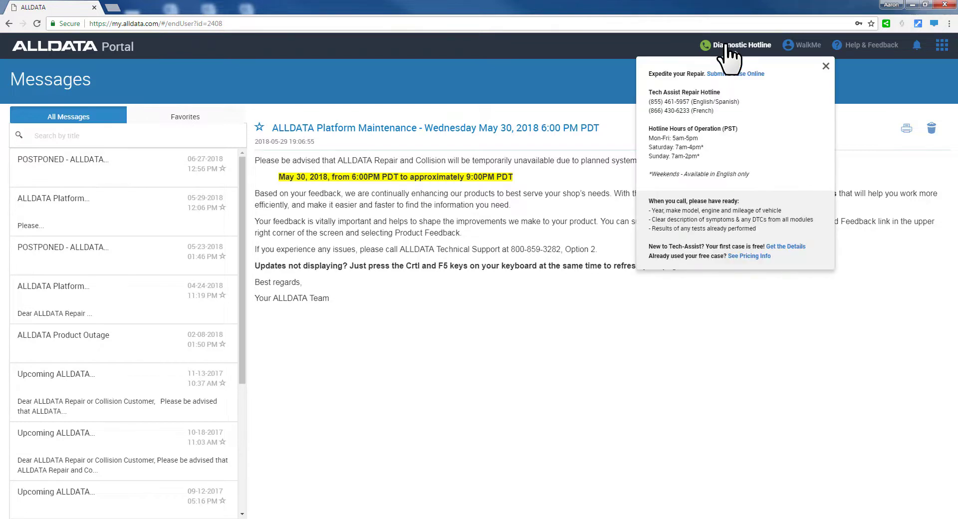
mouse_move(776, 115)
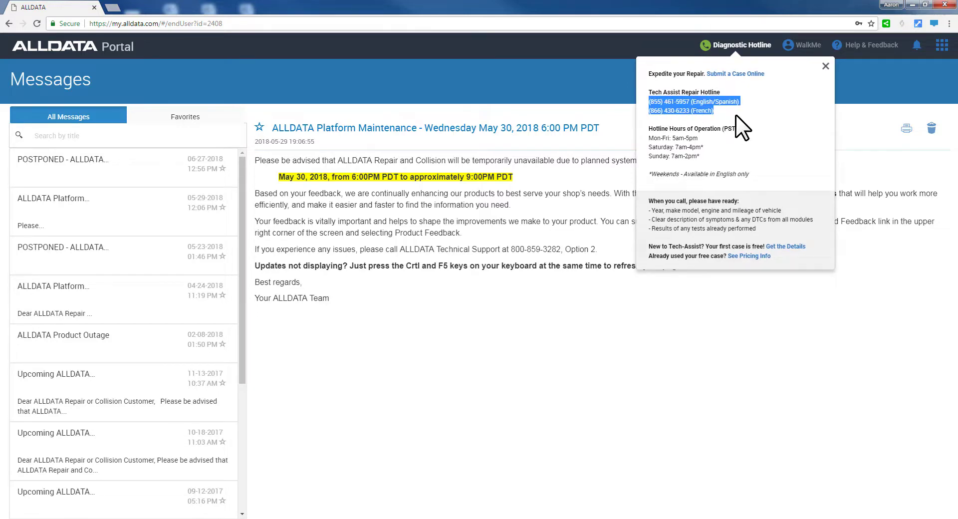
mouse_move(825, 73)
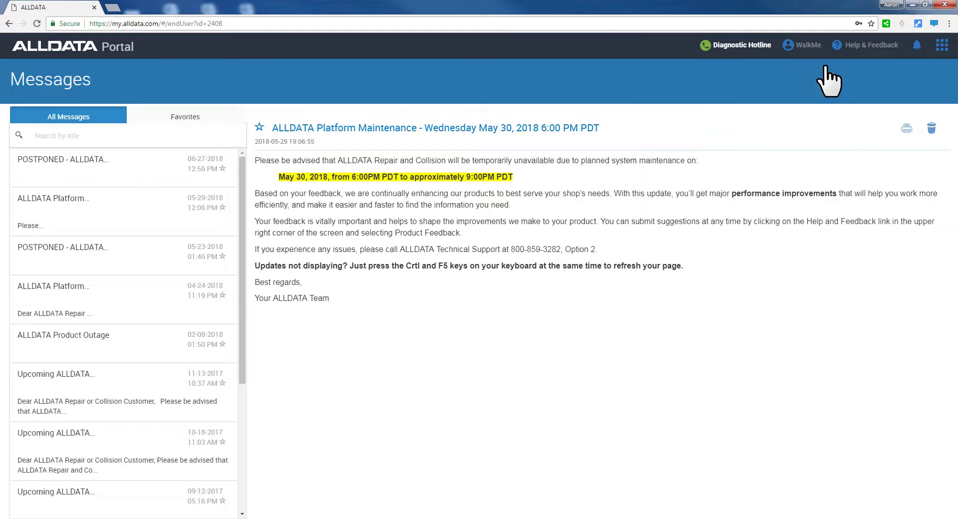
mouse_move(821, 184)
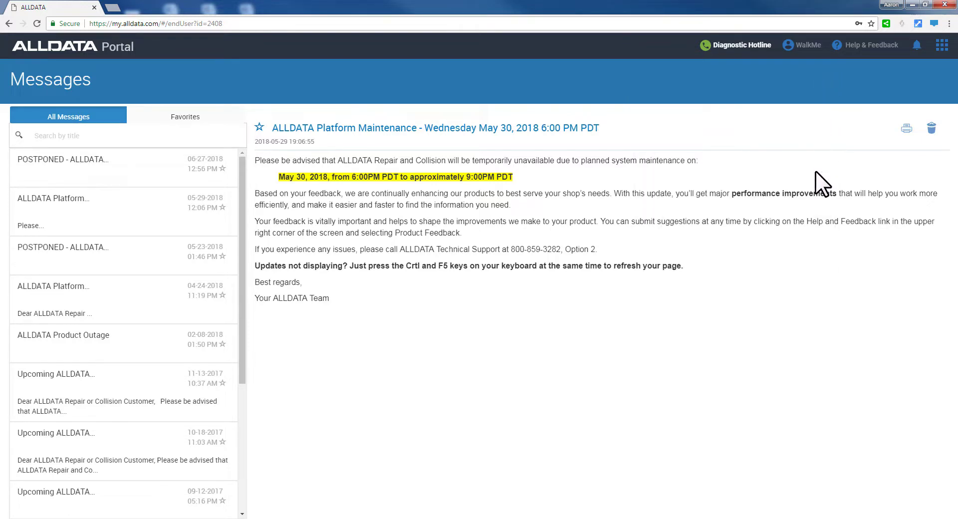
left_click(943, 45)
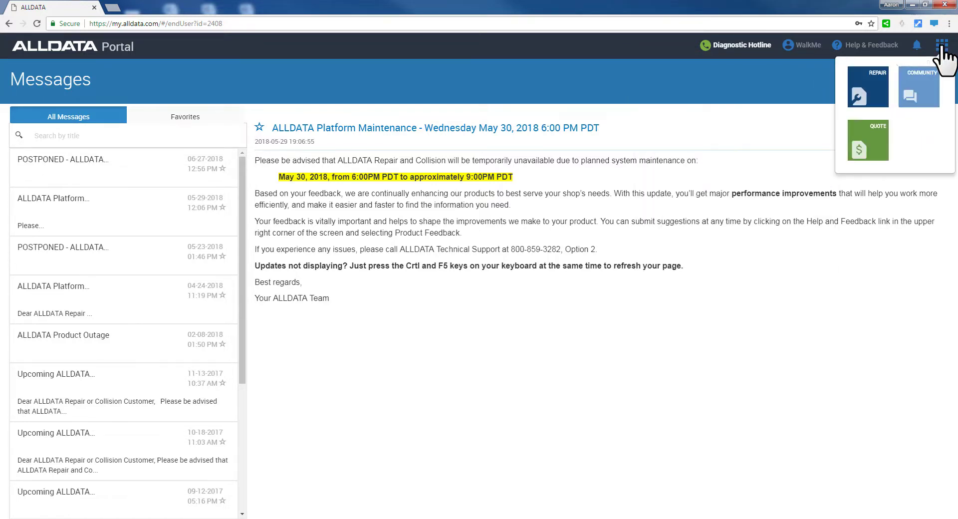
mouse_move(867, 146)
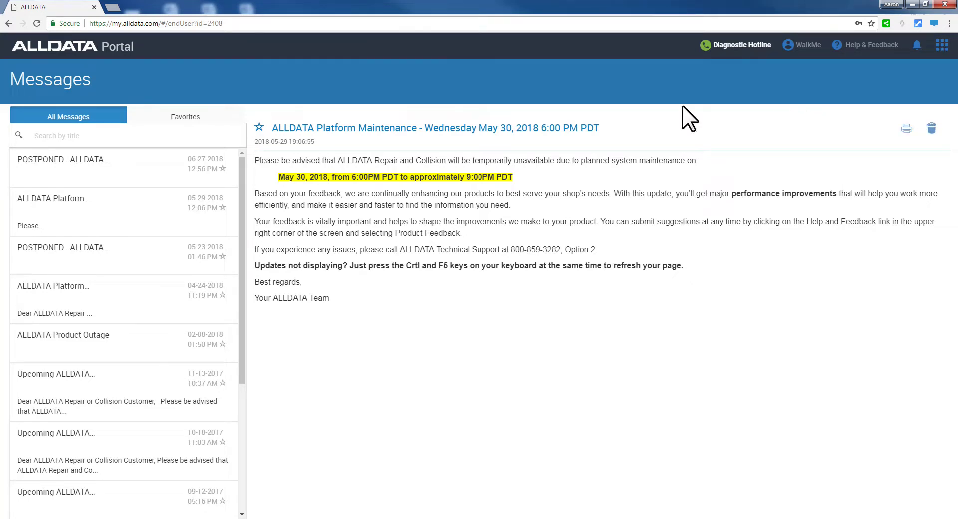
mouse_move(73, 55)
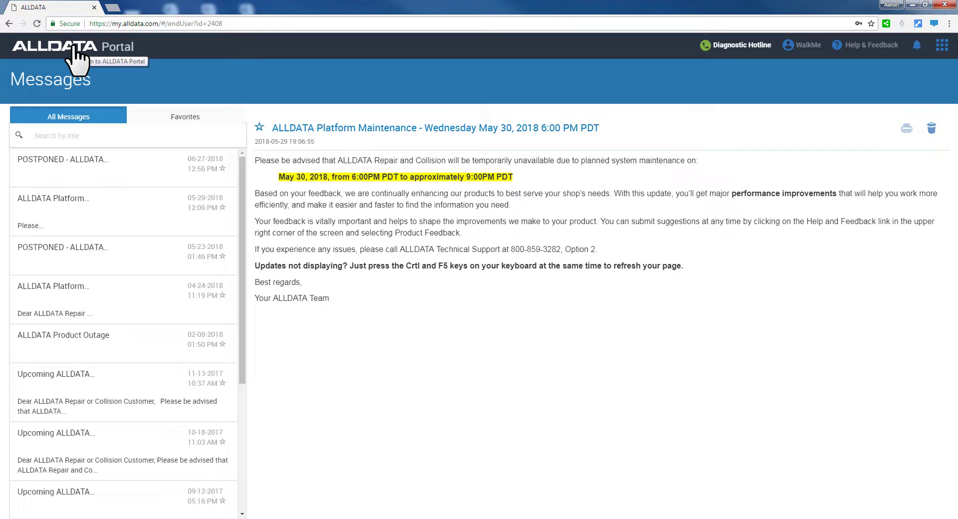
left_click(55, 47)
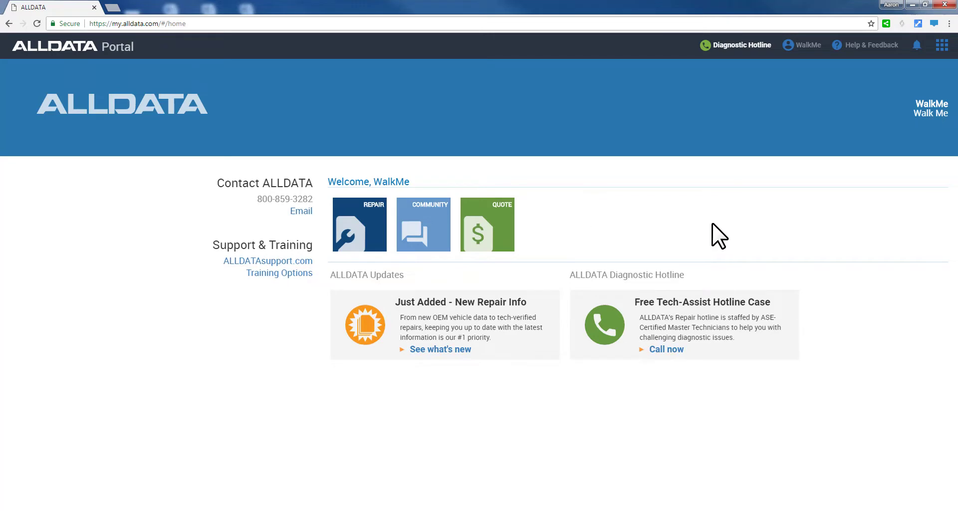
mouse_move(359, 235)
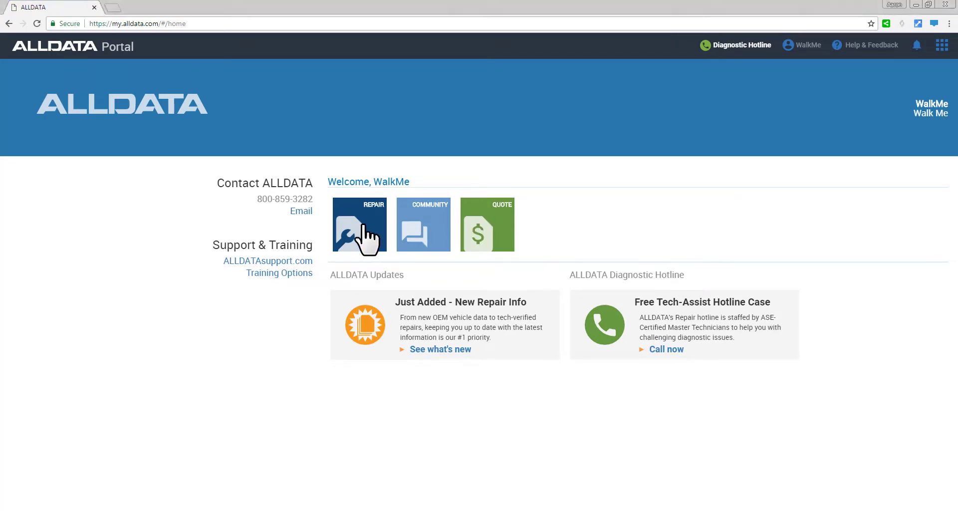
Step: Enter Repair and search the VIN JM1BK32F861000000, then switch to changing vehicle
left_click(359, 224)
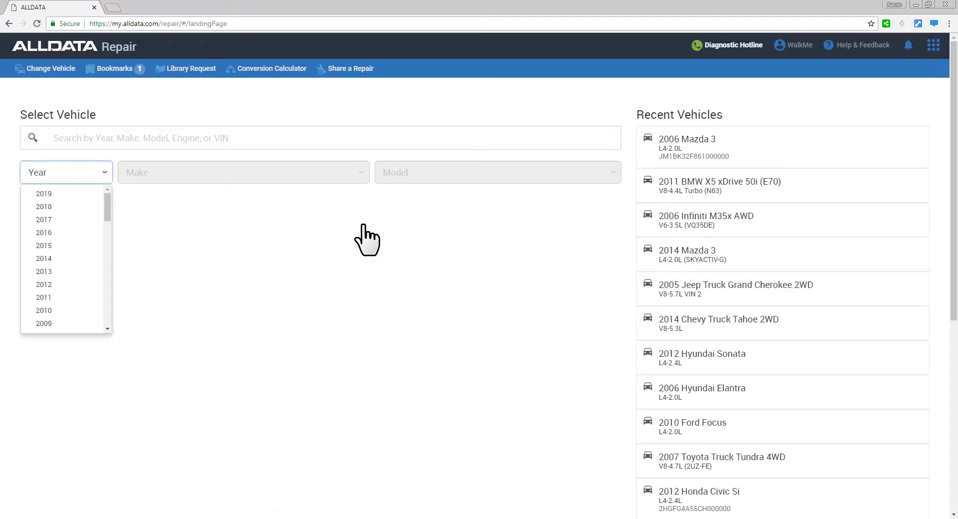
mouse_move(369, 235)
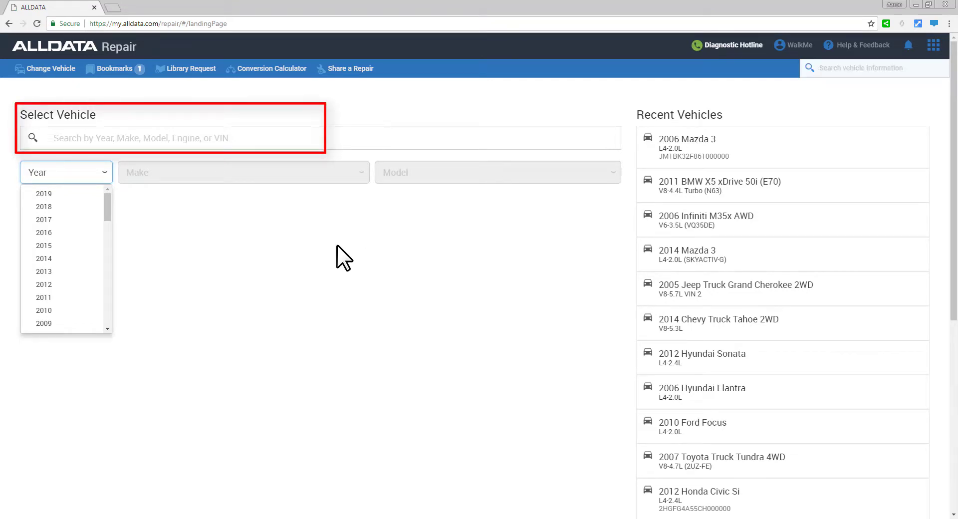
left_click(184, 138)
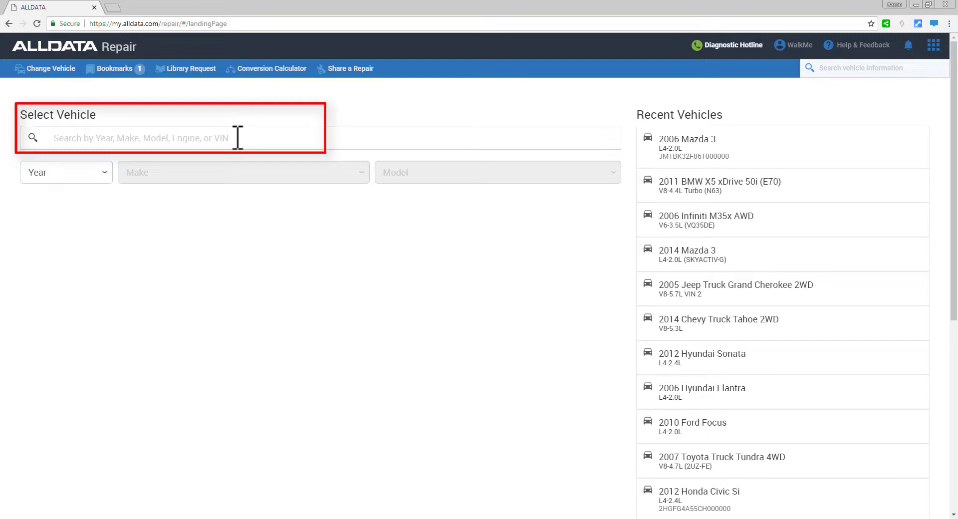
type("JM1BK32F861000000")
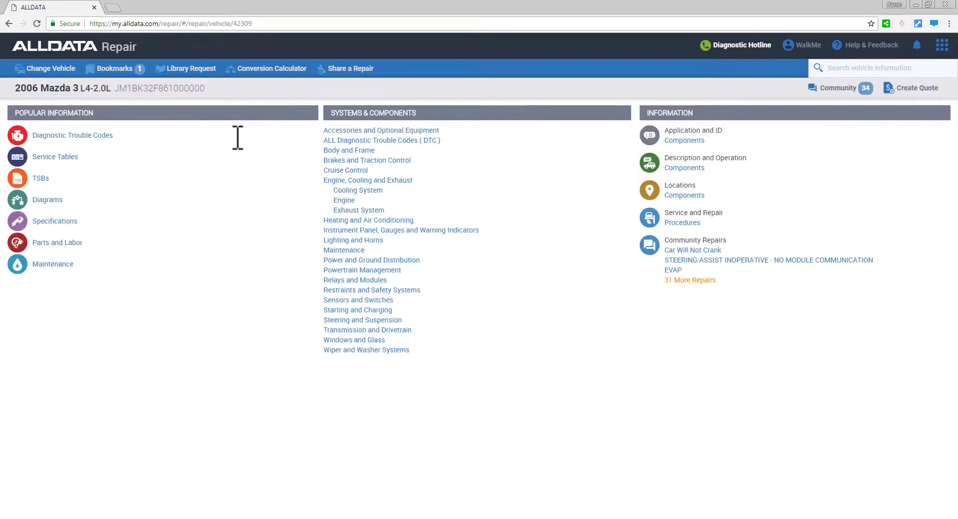
left_click(51, 68)
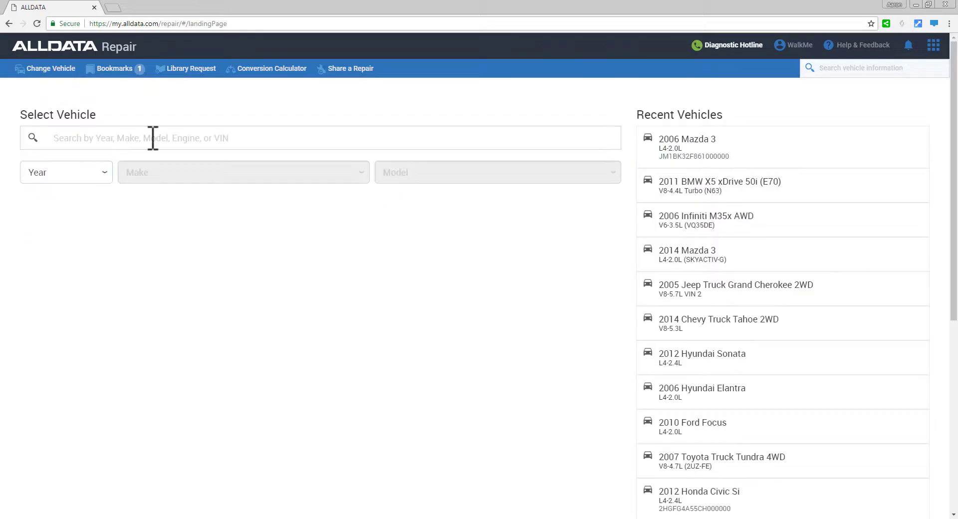
Step: Search 'toyota' then 'prius' to select the 2008 Toyota Prius L4-1.5L Hybrid
type("toyota")
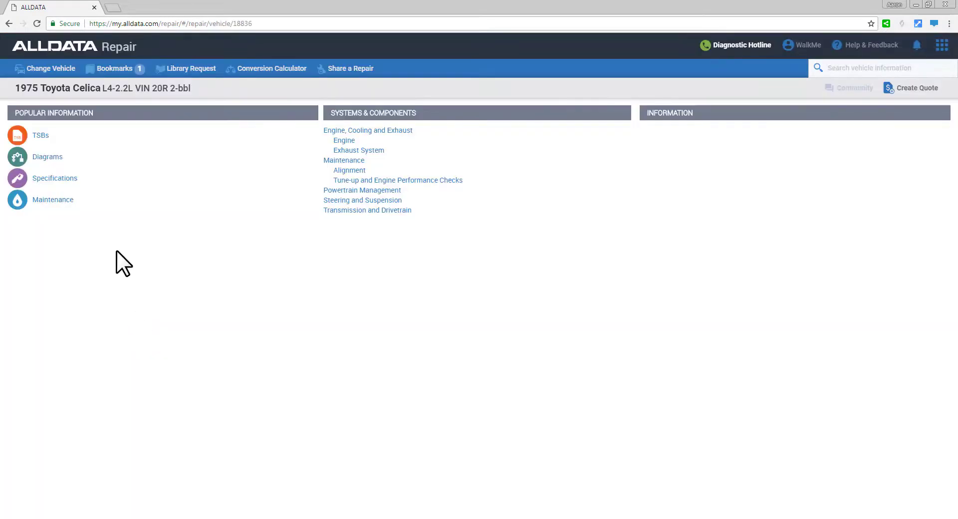
left_click(51, 68)
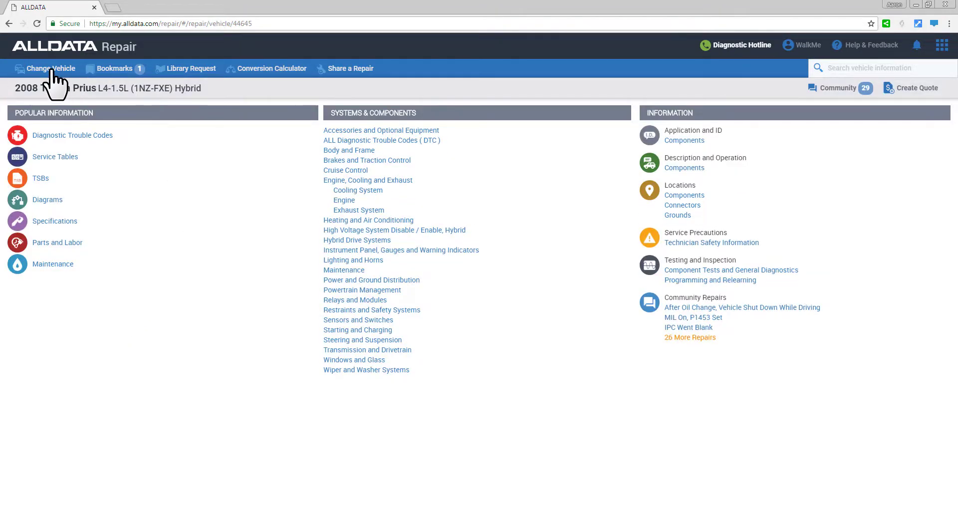
left_click(51, 68)
type("08")
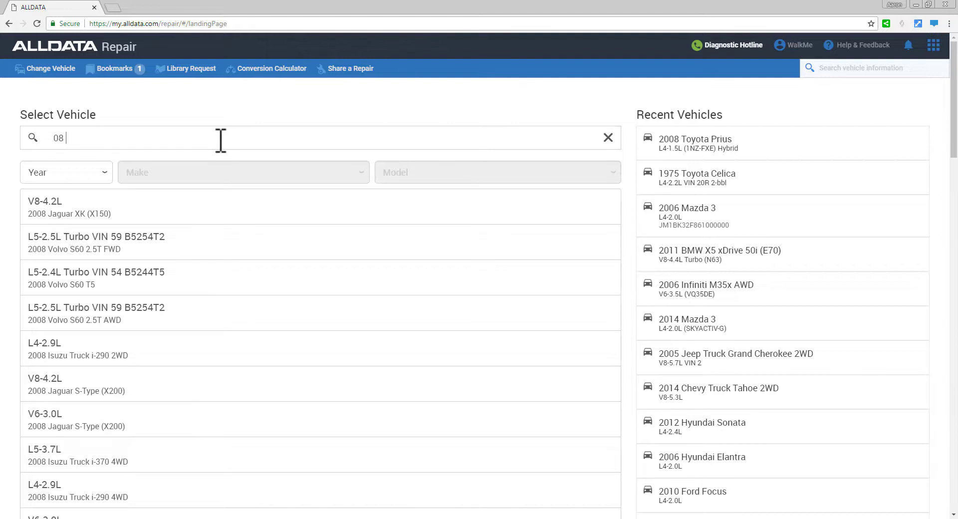
type("prius")
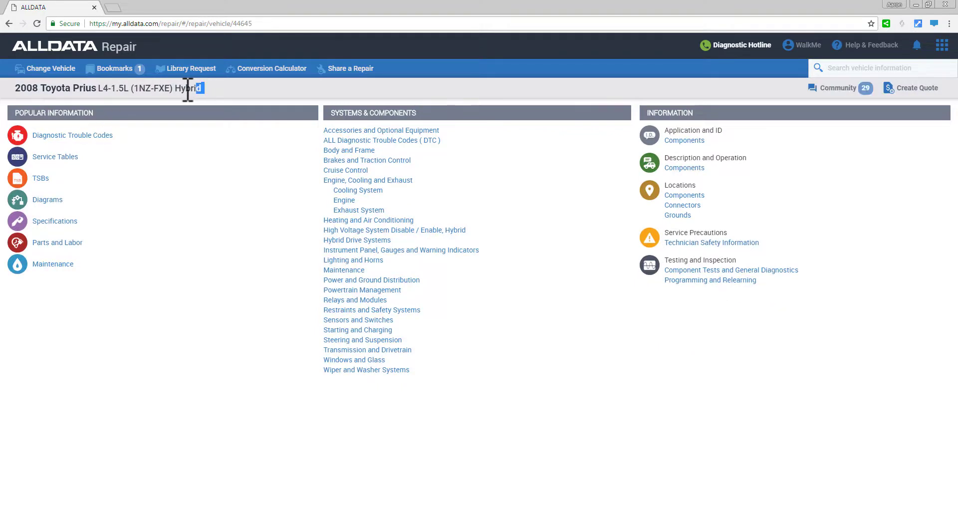
triple_click(103, 88)
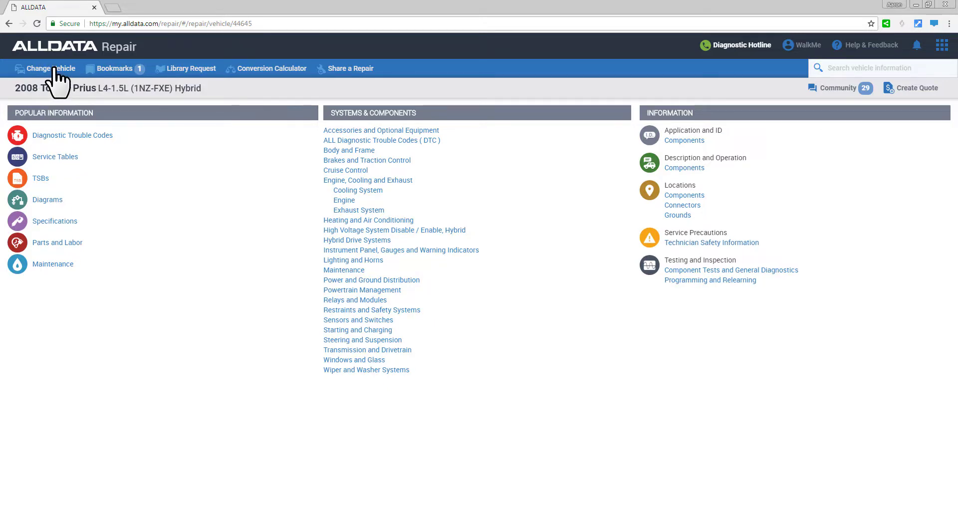
mouse_move(68, 83)
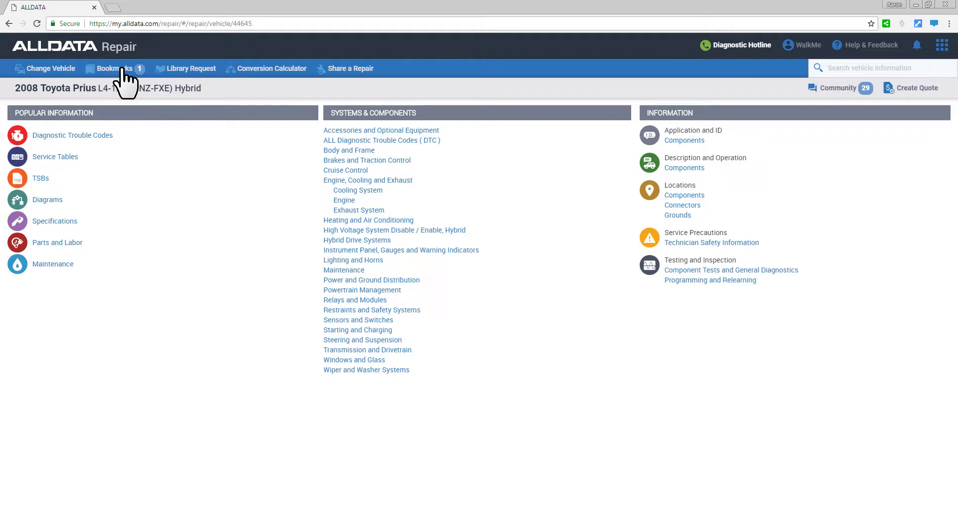
left_click(115, 67)
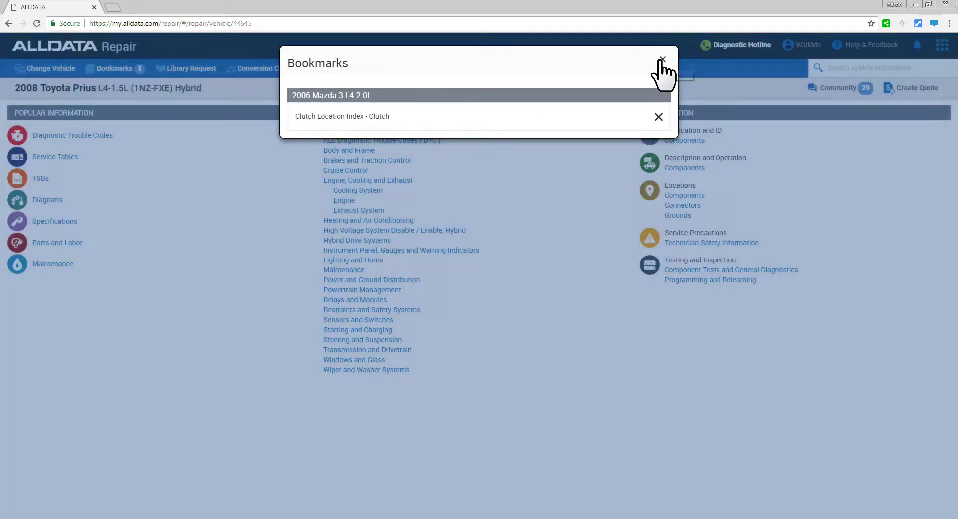
left_click(661, 60)
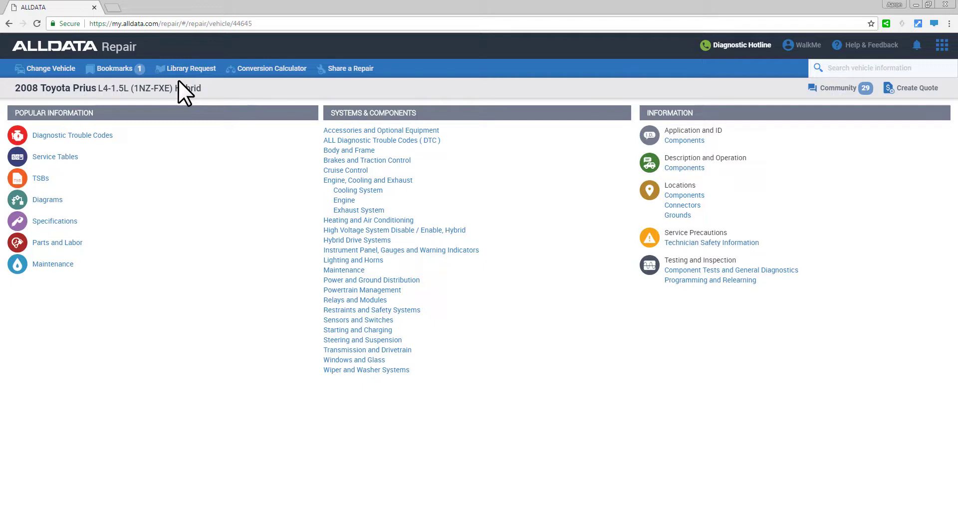
left_click(191, 68)
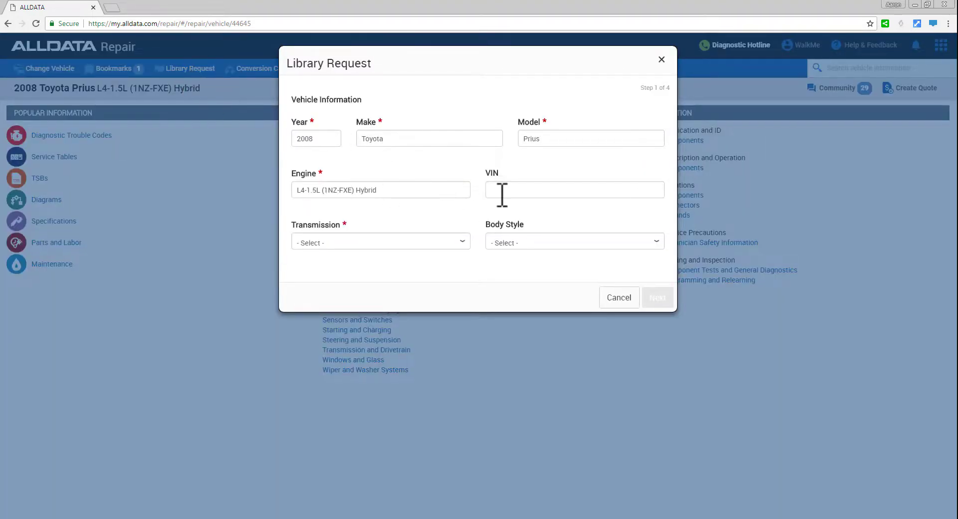
left_click(380, 243)
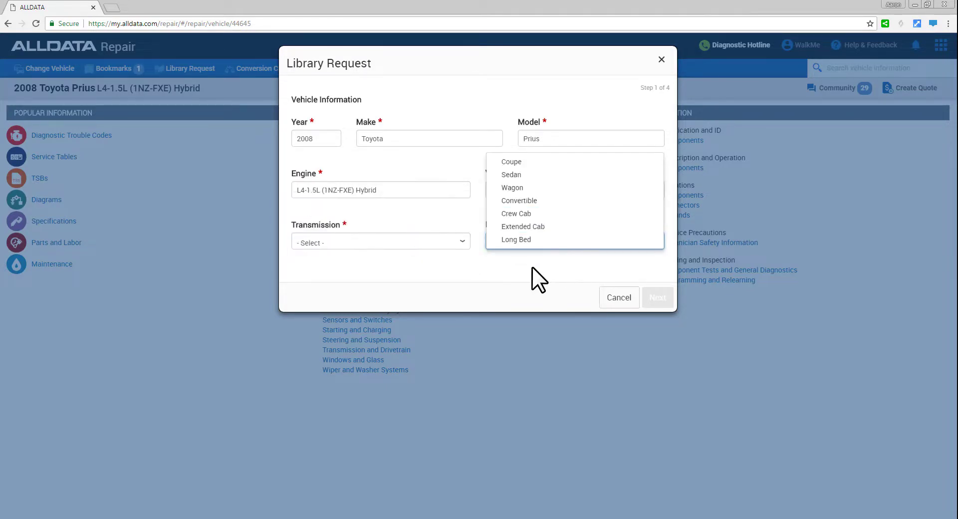
left_click(617, 298)
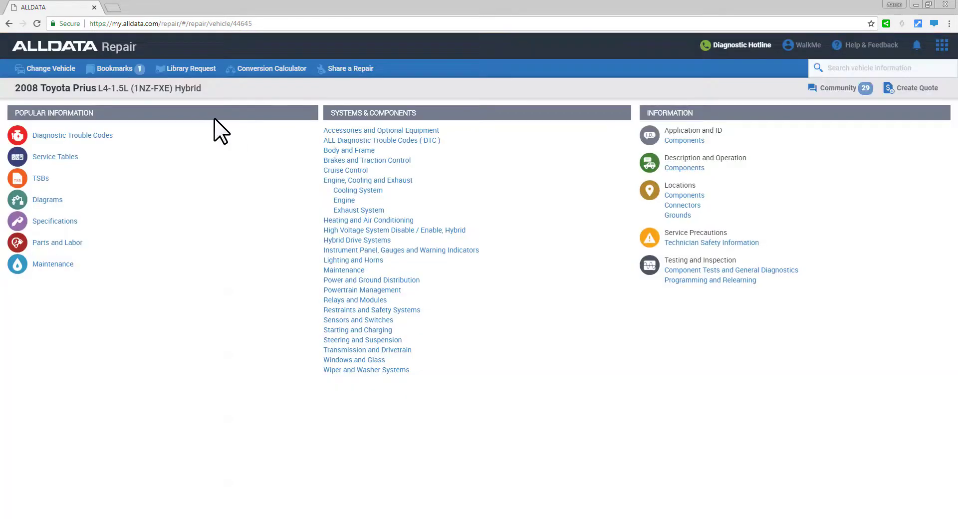
mouse_move(260, 95)
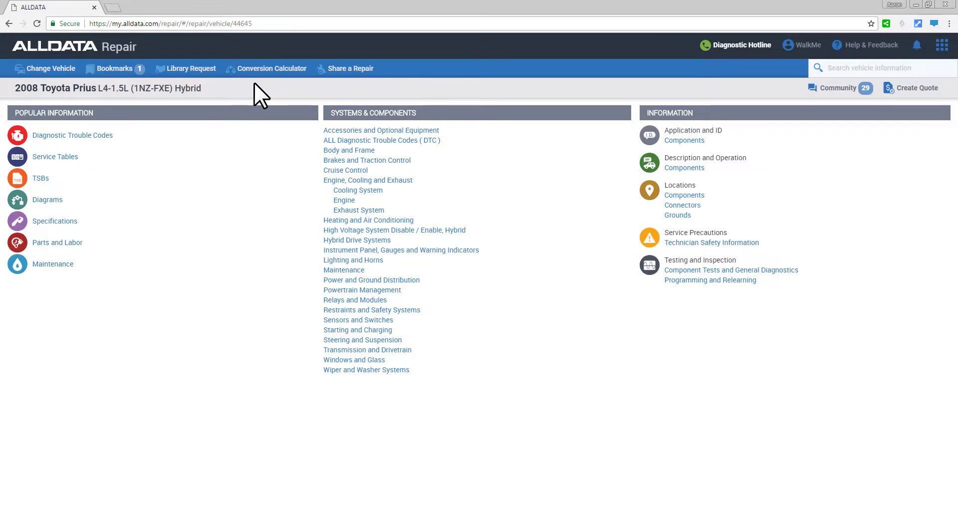
left_click(270, 68)
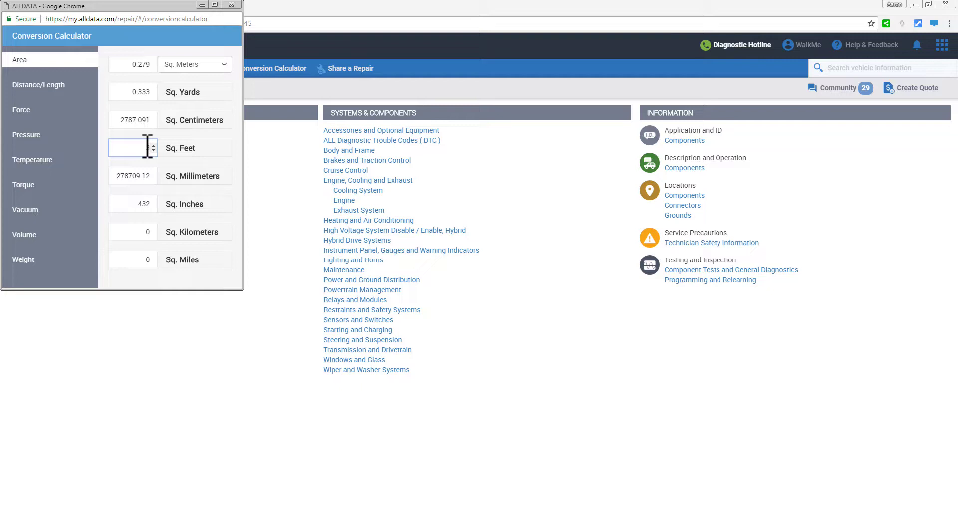
left_click(21, 110)
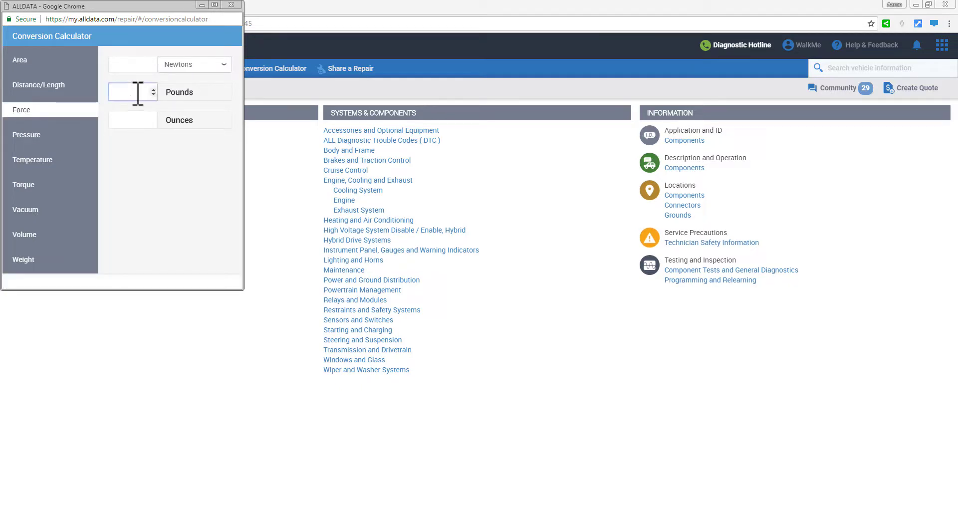
type("2")
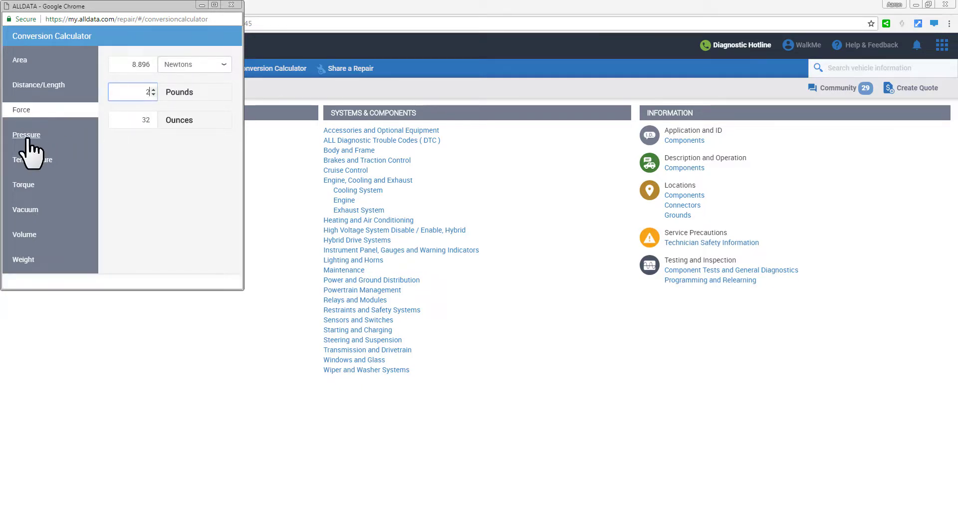
left_click(26, 135)
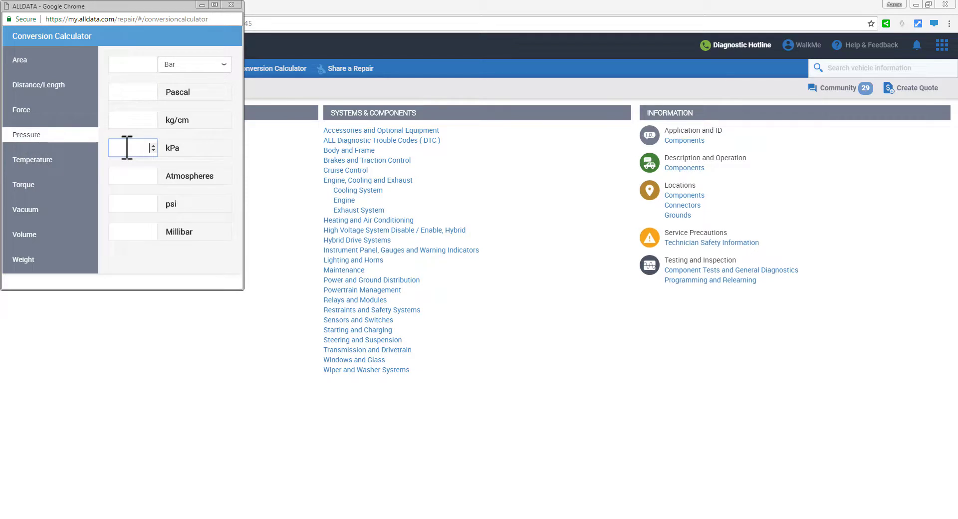
type("1")
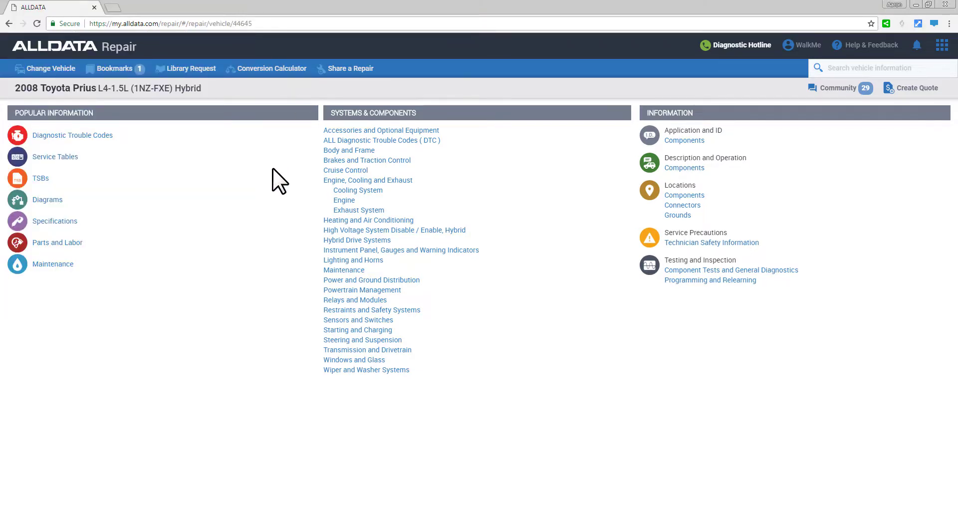
Step: Review the prefilled Share a Repair form for the Prius, then close its browser tab
left_click(837, 88)
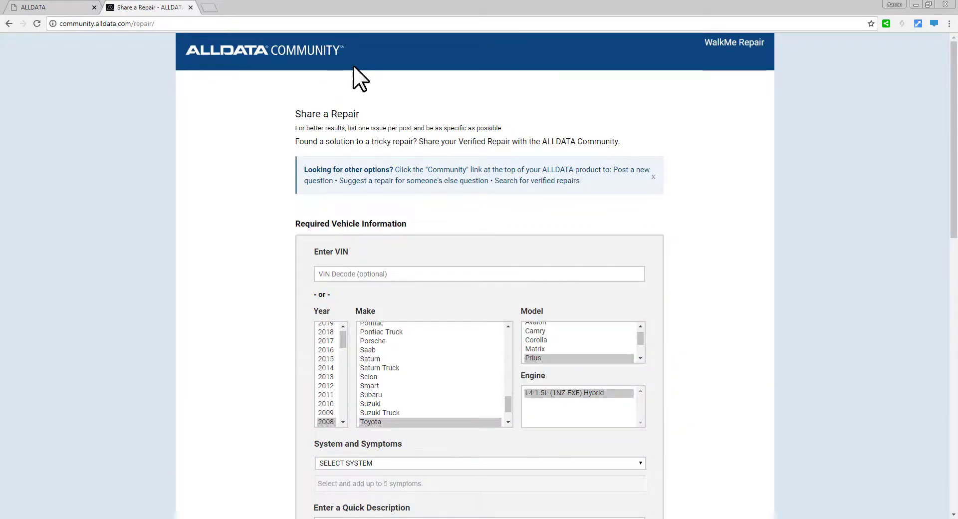
scroll("down", 3)
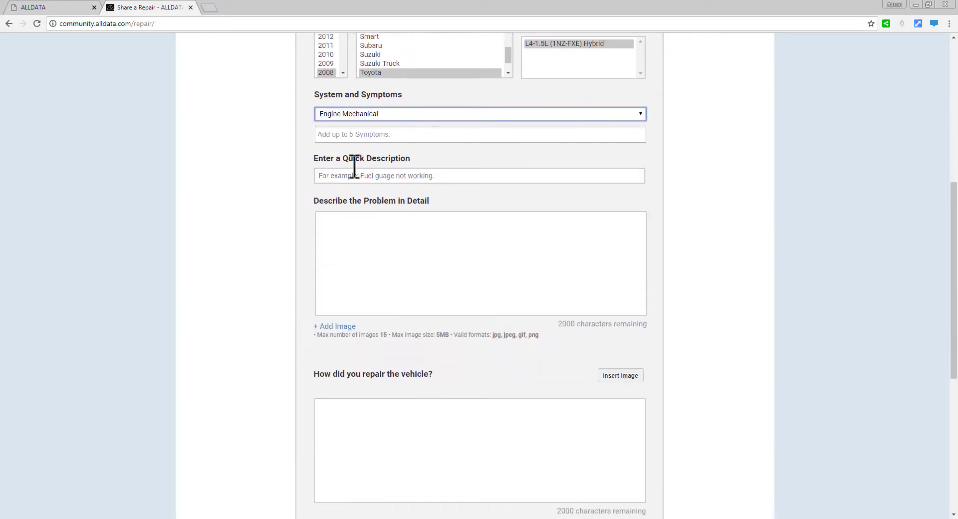
scroll("down", 3)
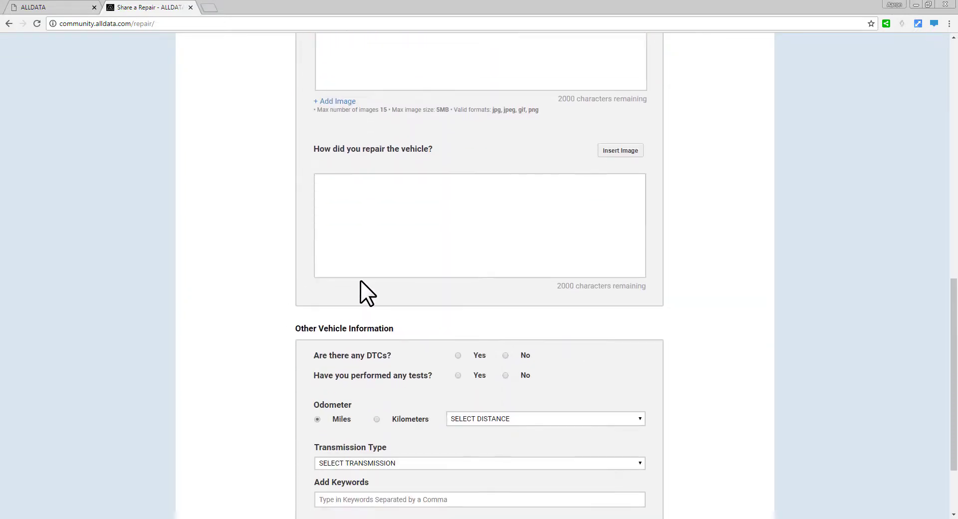
scroll("down", 3)
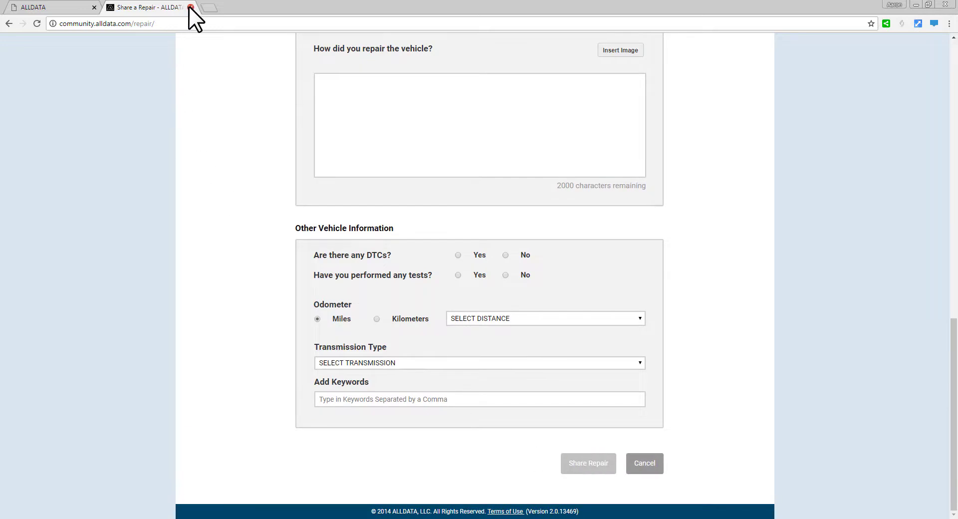
left_click(190, 7)
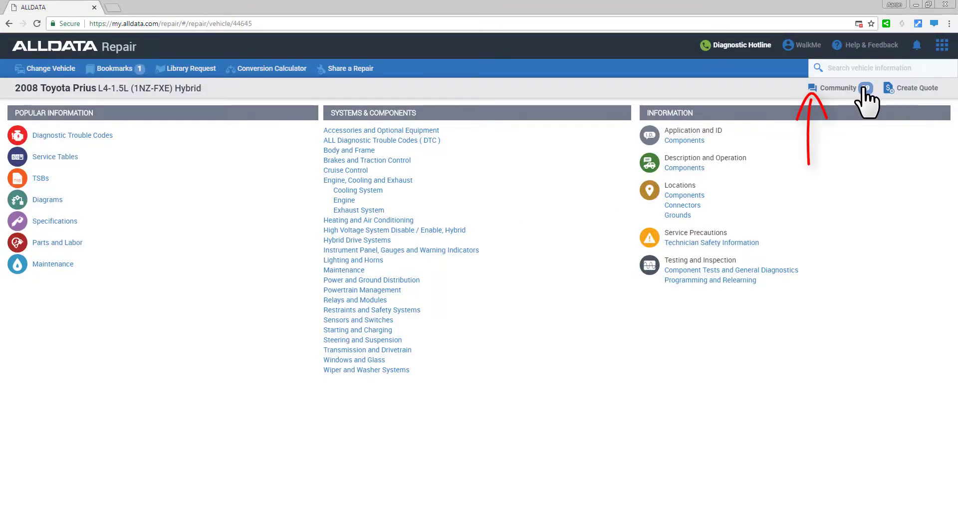
Step: Browse the Prius community questions and select the 'Engine won't crank' issue
left_click(837, 88)
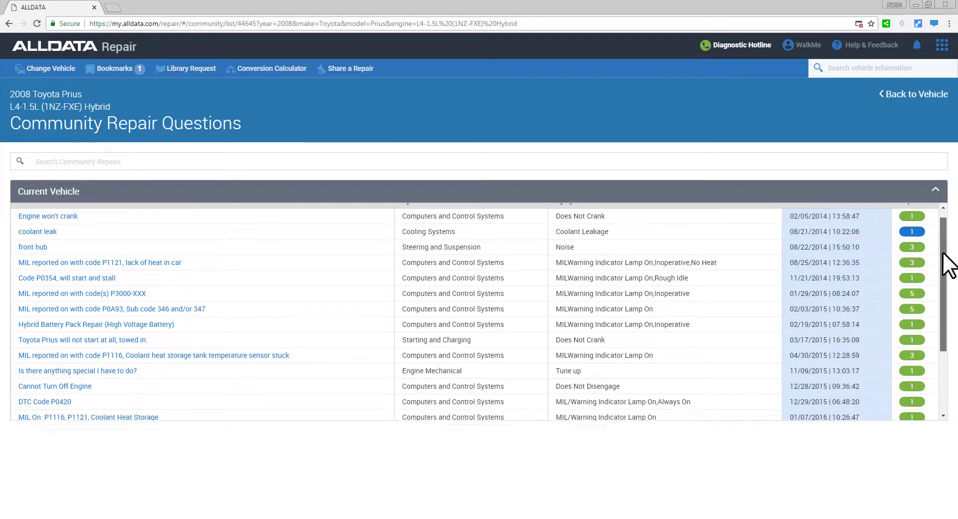
scroll("down", 3)
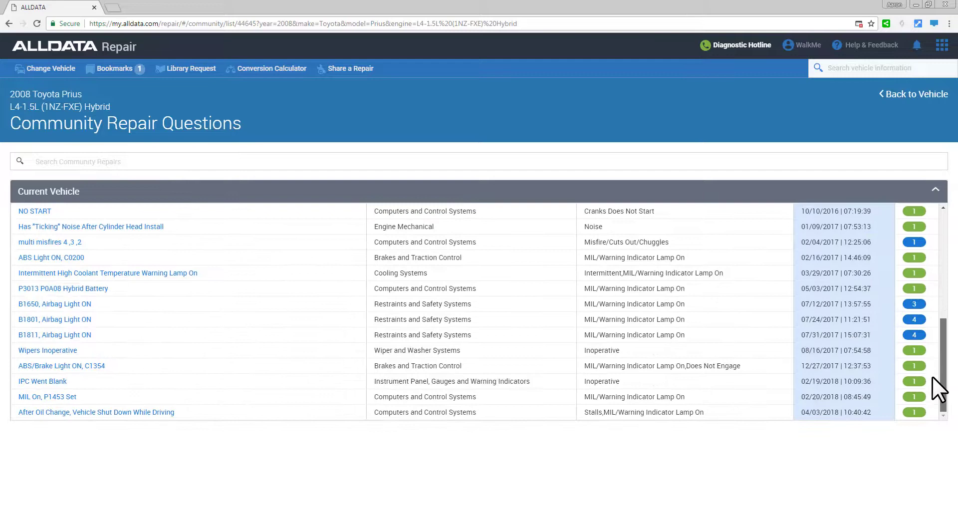
left_click(811, 210)
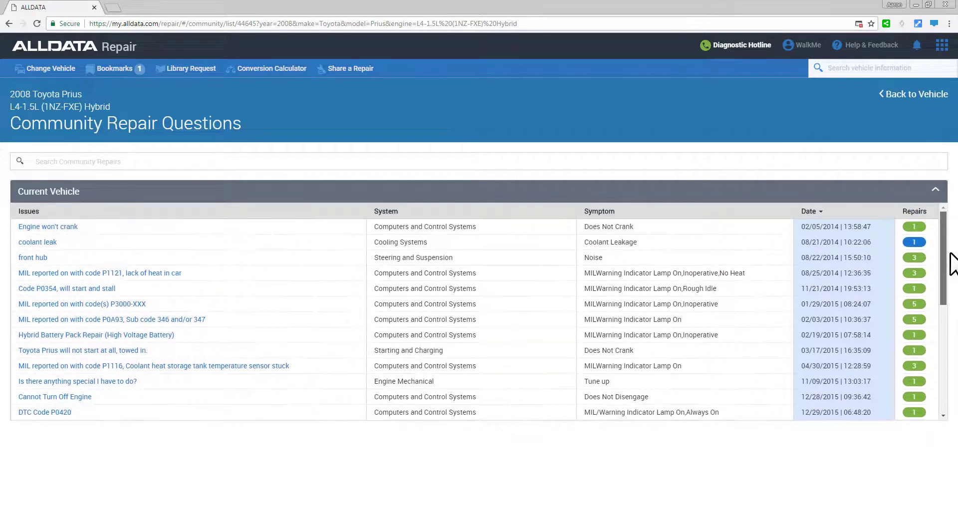
left_click(48, 227)
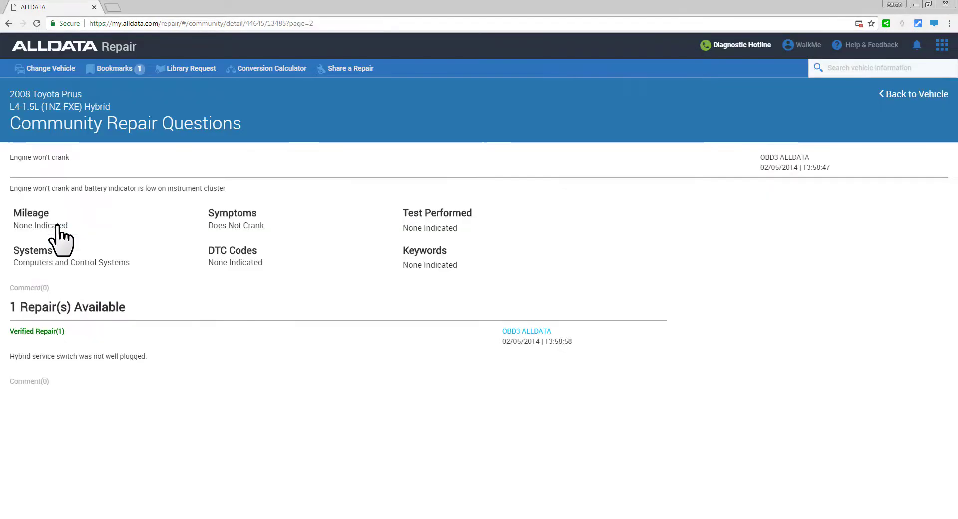
mouse_move(720, 156)
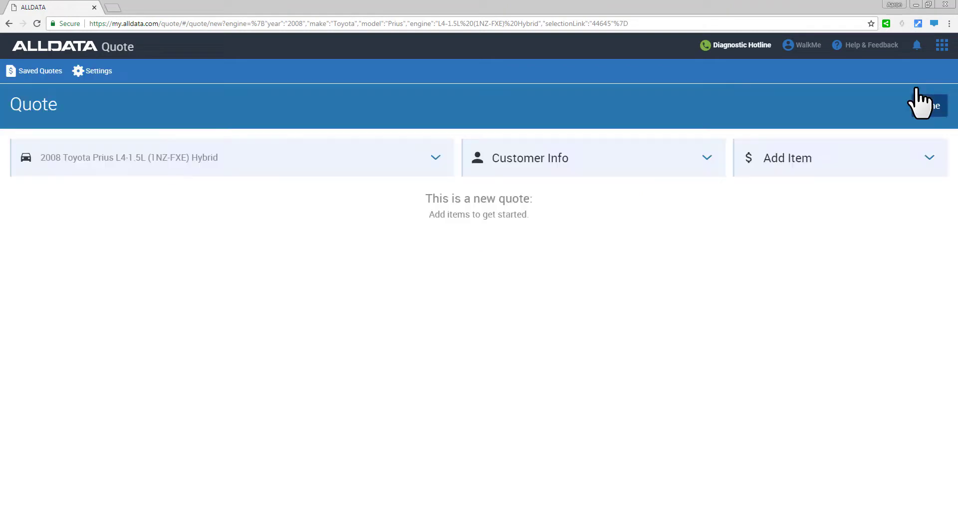
mouse_move(806, 179)
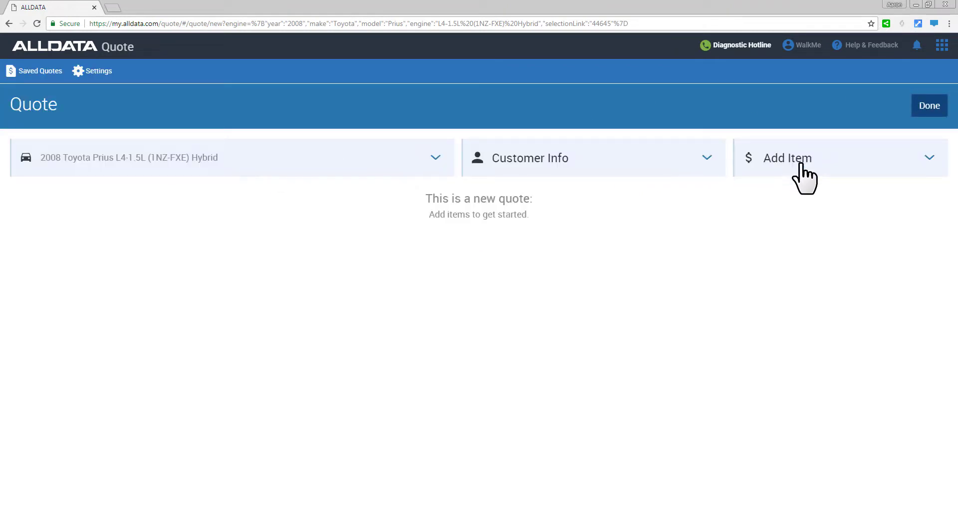
Step: Add taxable Front Brake Pads with replacement labor from the brakes catalog to the quote
left_click(787, 158)
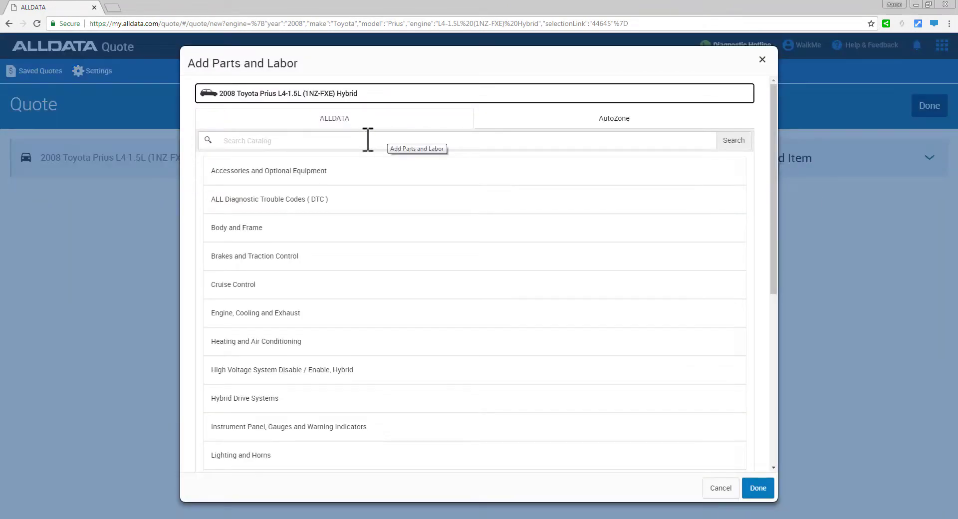
left_click(733, 140)
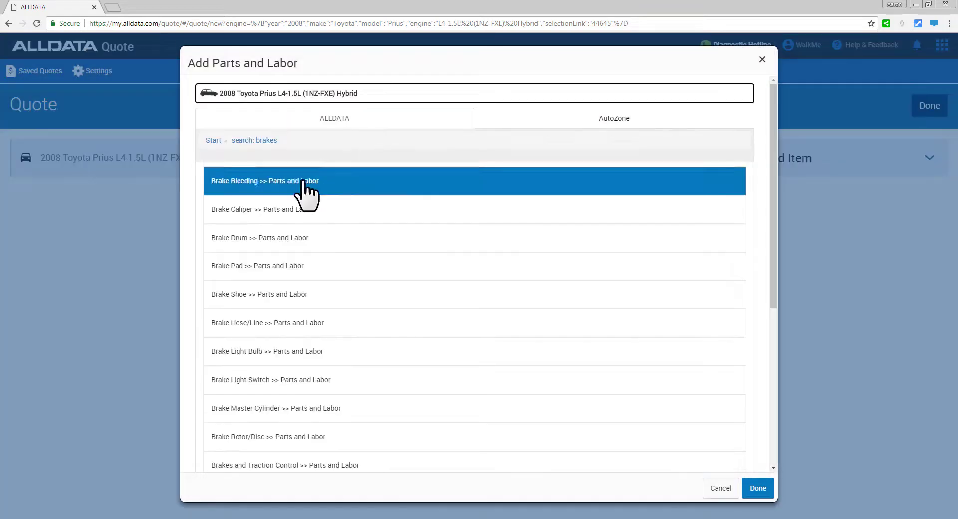
left_click(256, 266)
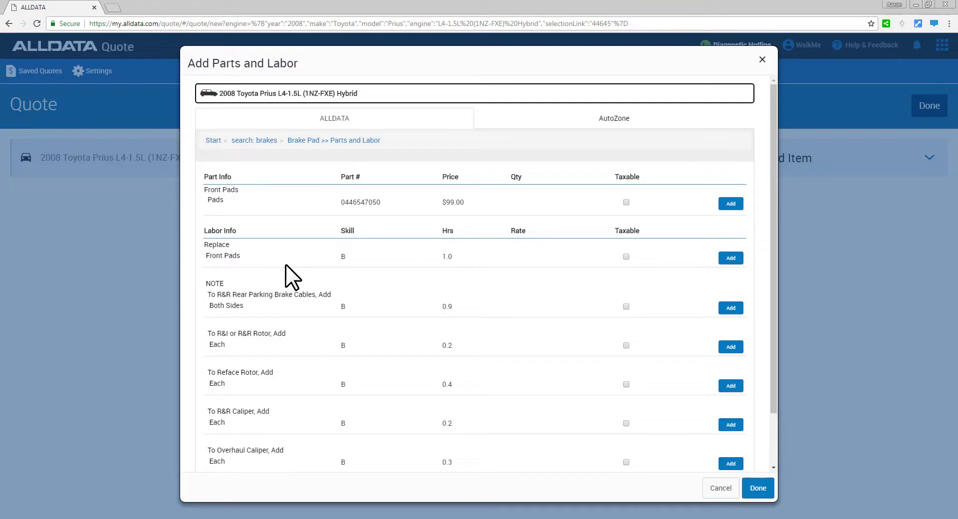
mouse_move(645, 210)
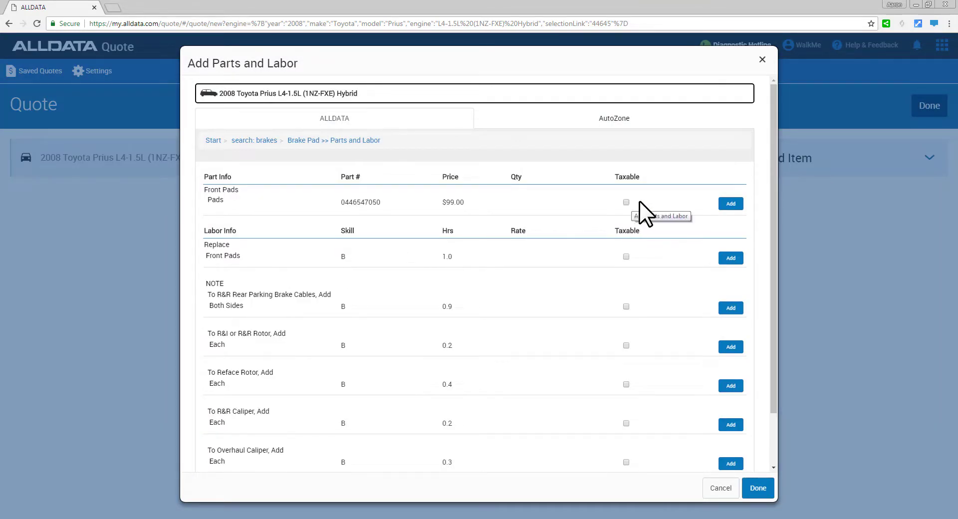
left_click(625, 202)
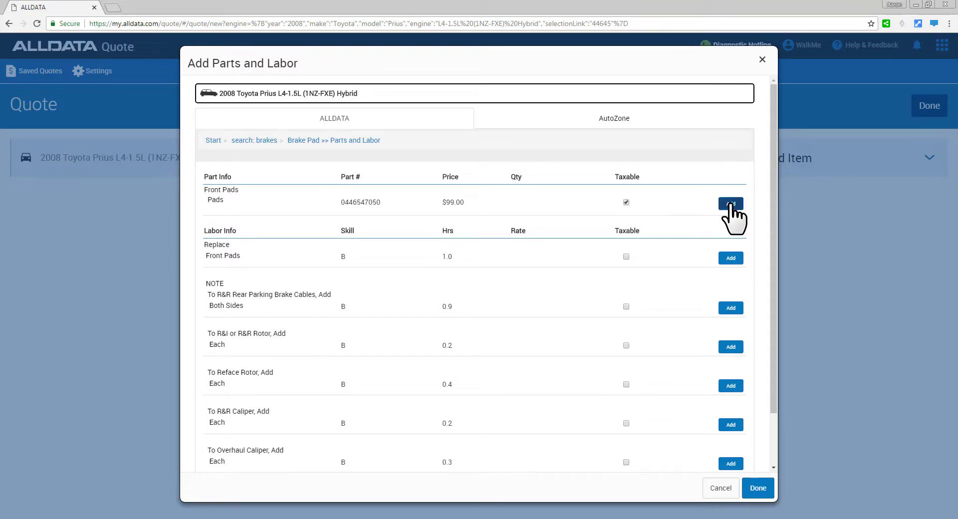
left_click(731, 202)
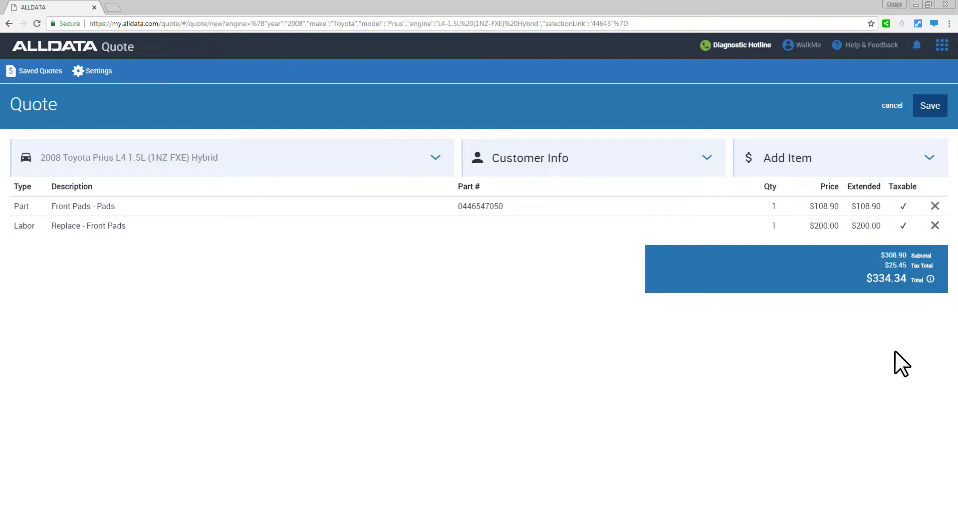
mouse_move(863, 175)
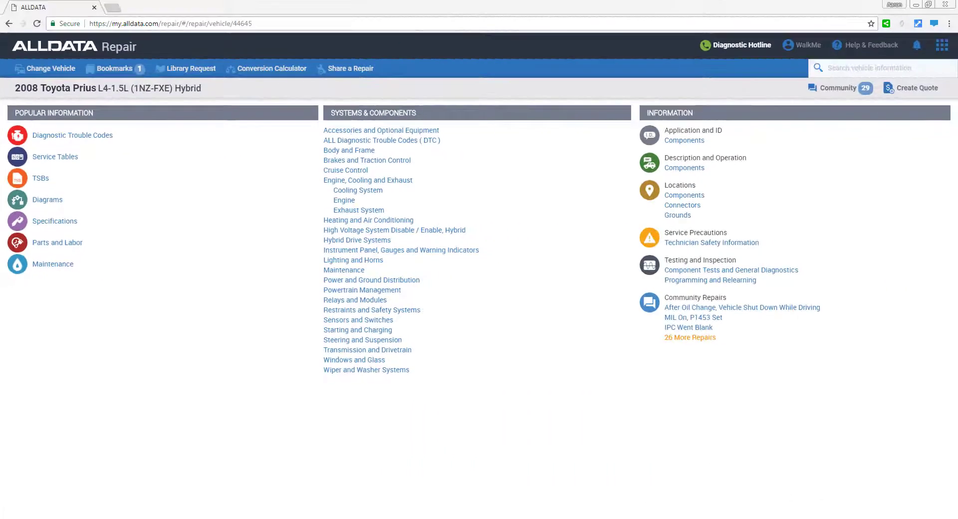
left_click(883, 68)
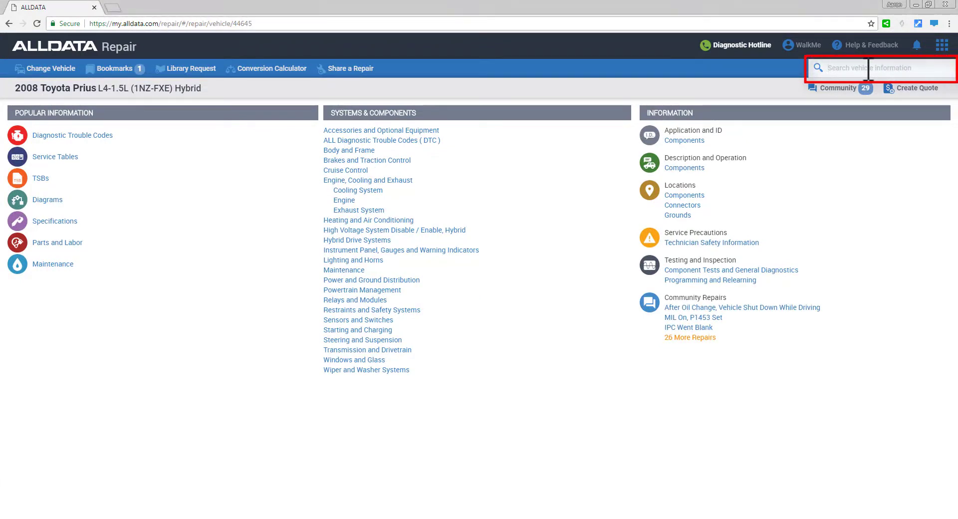
type("water pump")
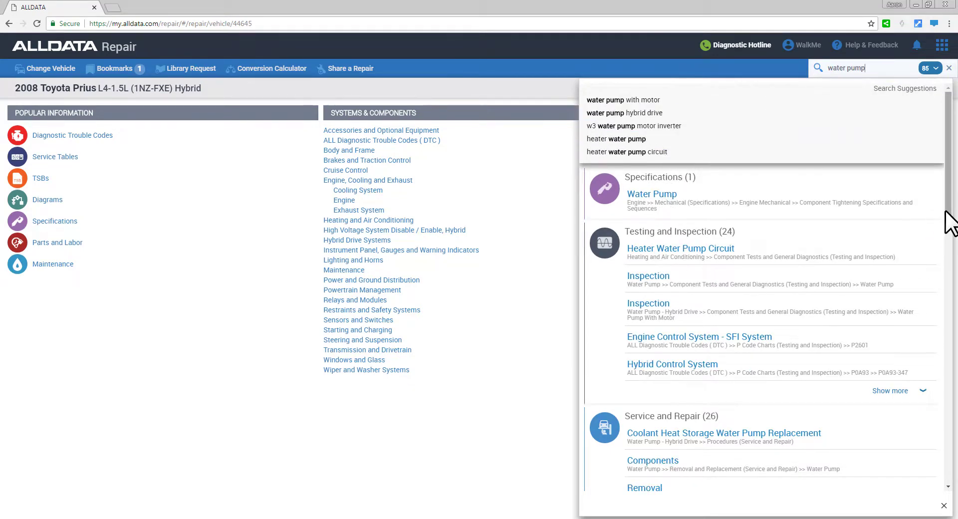
scroll("down", 3)
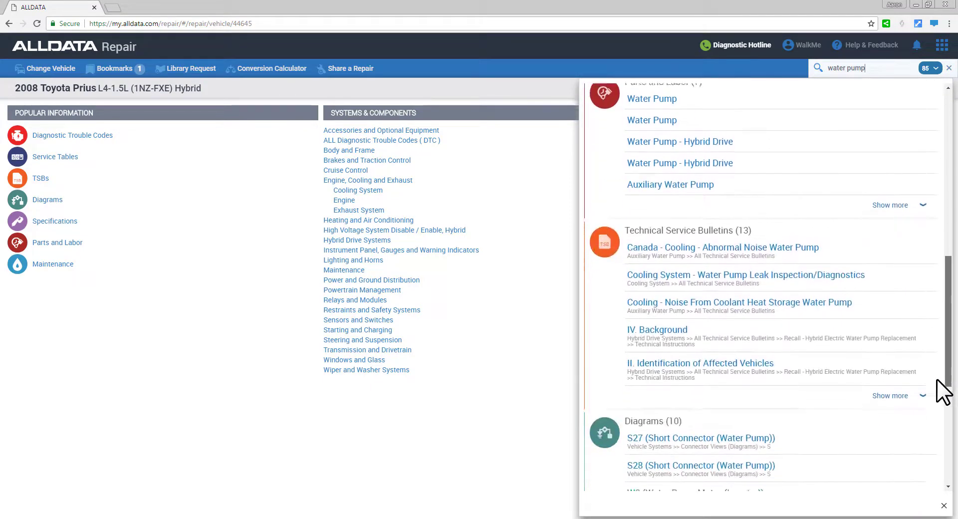
scroll("down", 3)
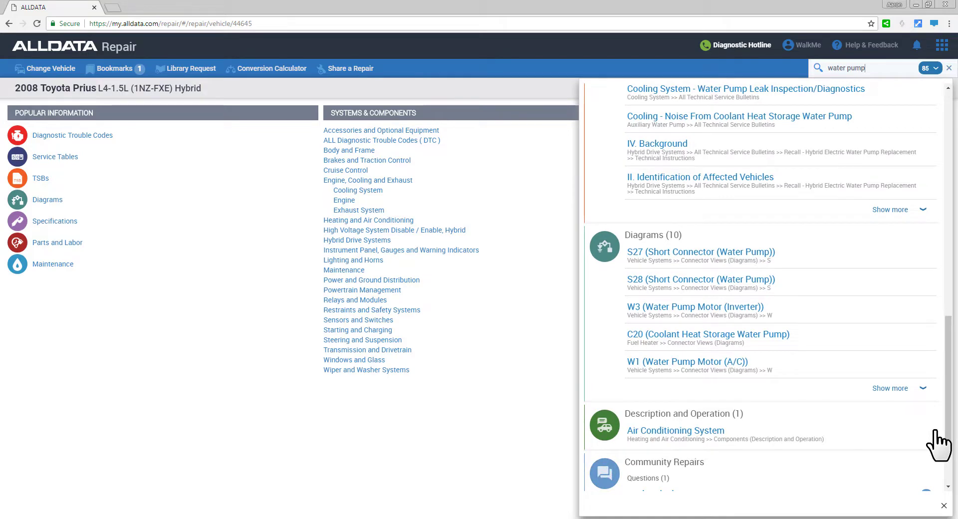
mouse_move(889, 109)
type("p0")
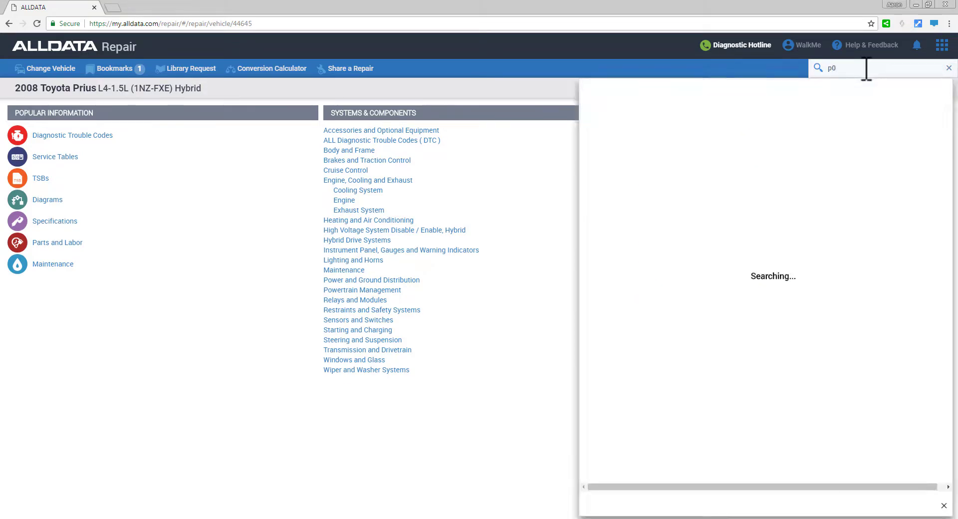
type("420")
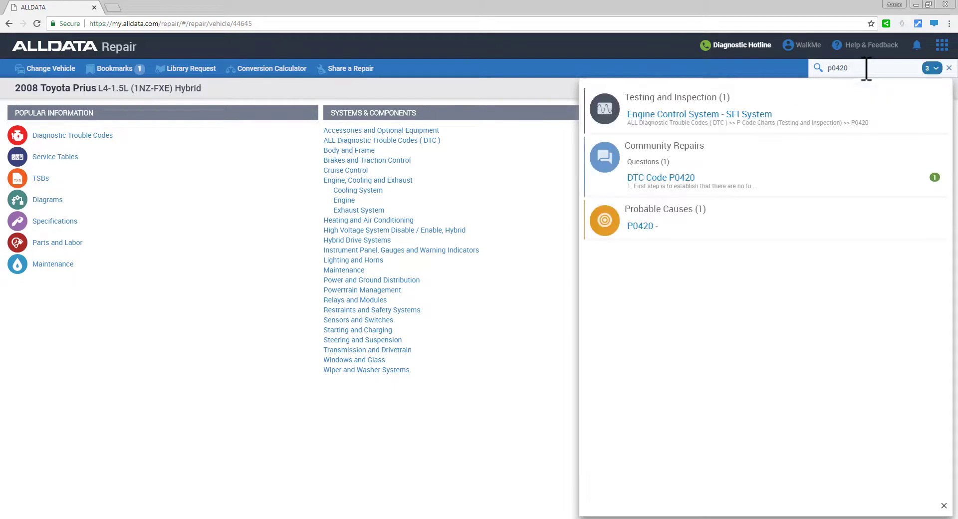
mouse_move(676, 146)
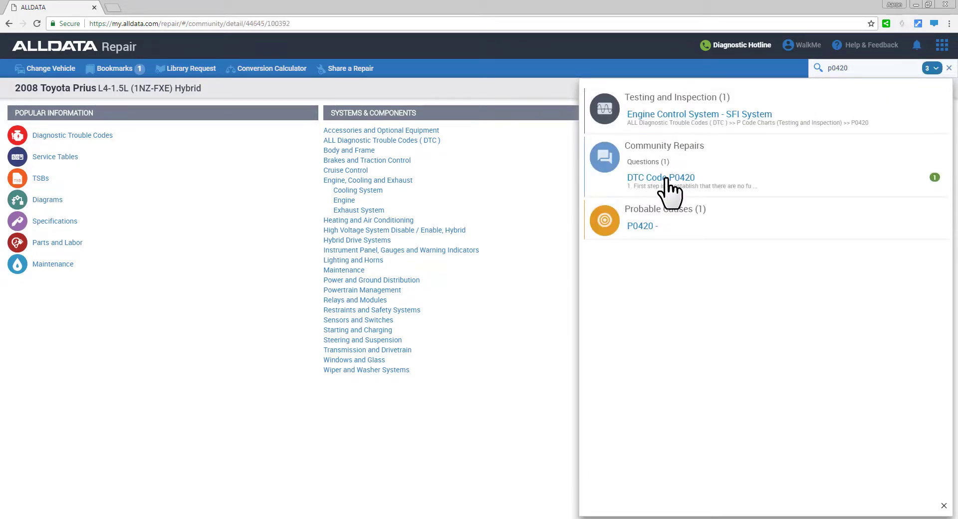
left_click(659, 177)
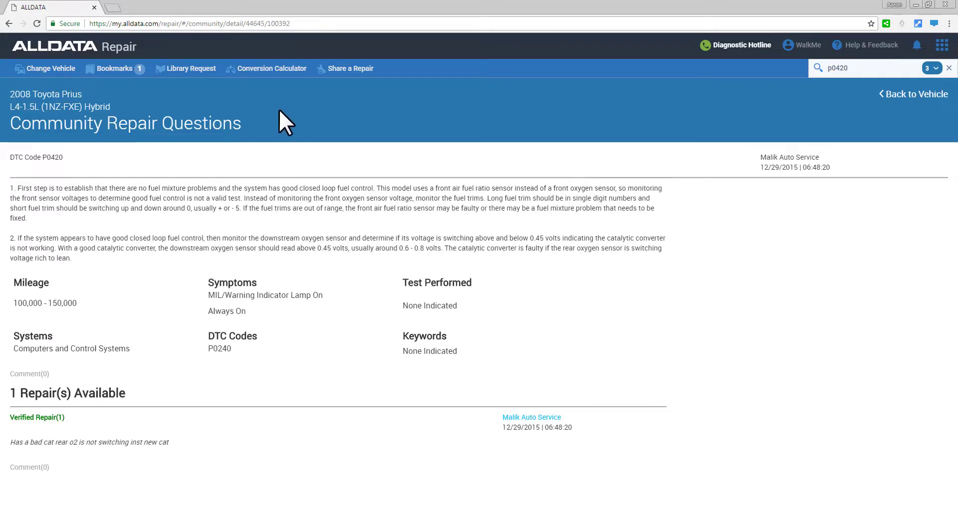
left_click(913, 93)
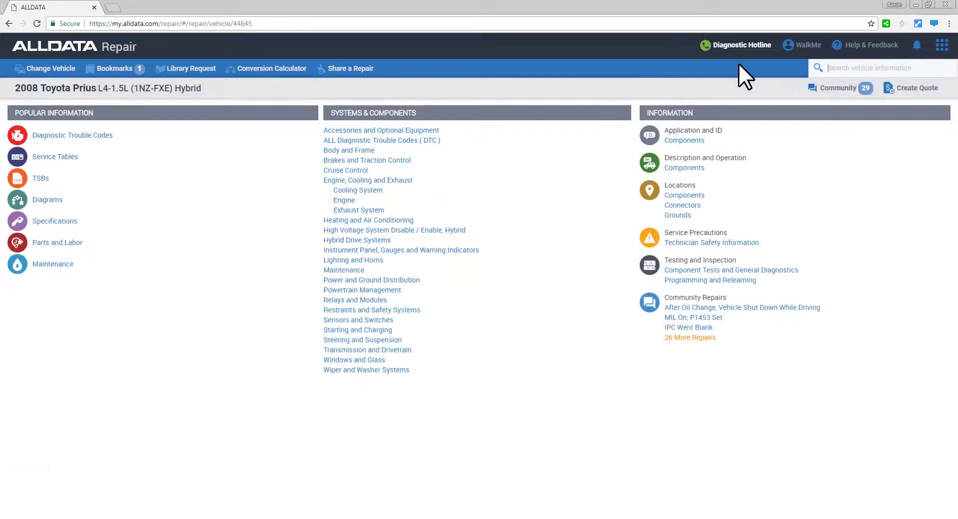
type("water pu")
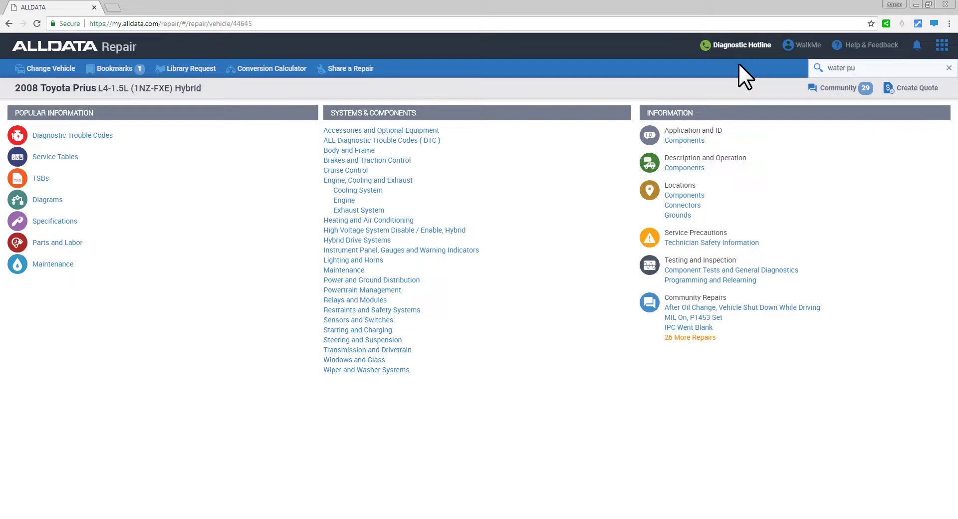
type("mp")
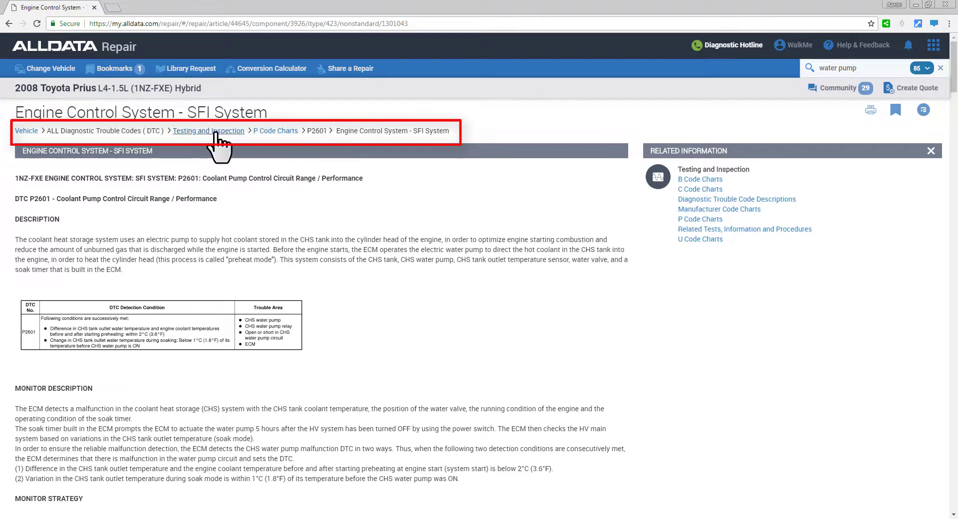
left_click(207, 129)
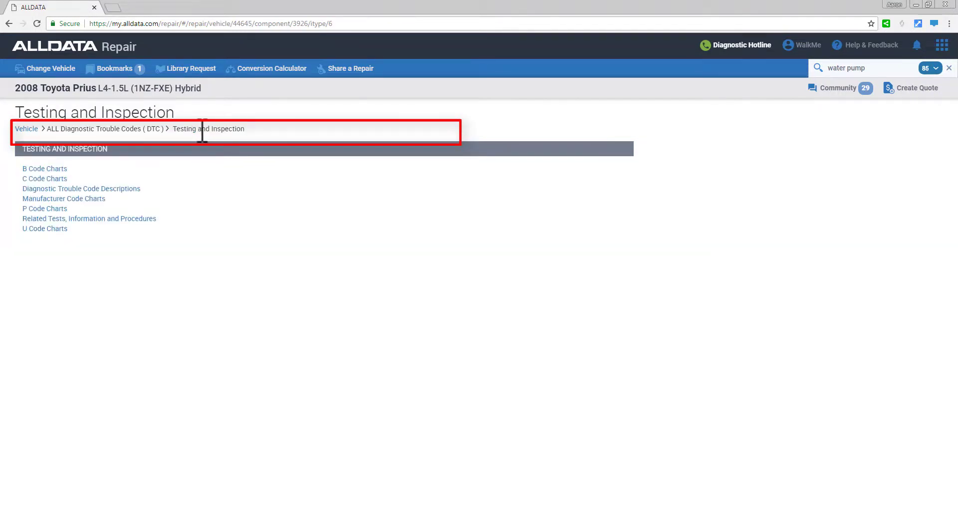
mouse_move(26, 128)
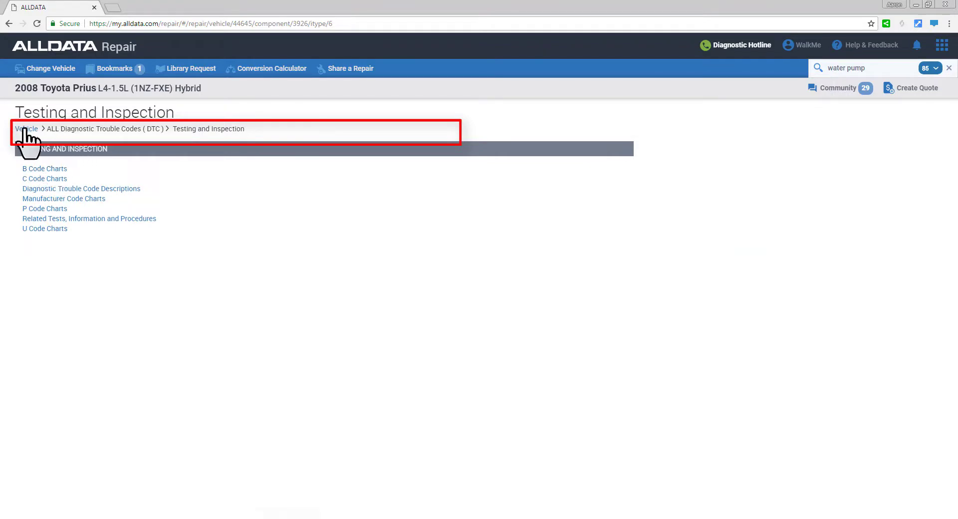
left_click(26, 129)
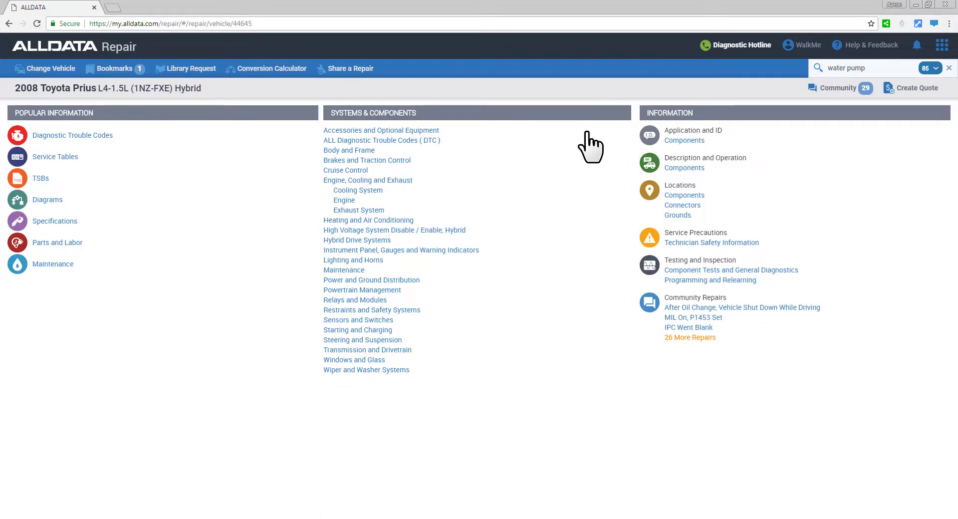
mouse_move(578, 200)
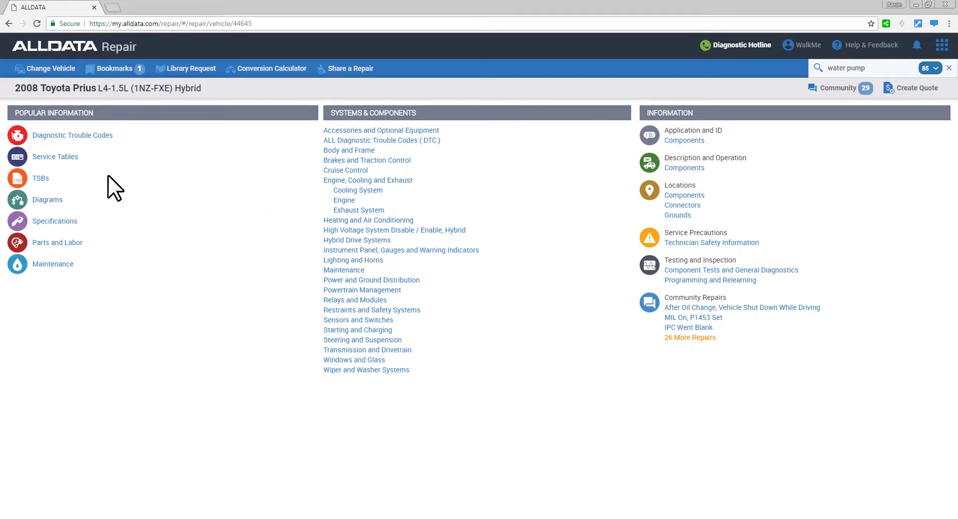
left_click(55, 157)
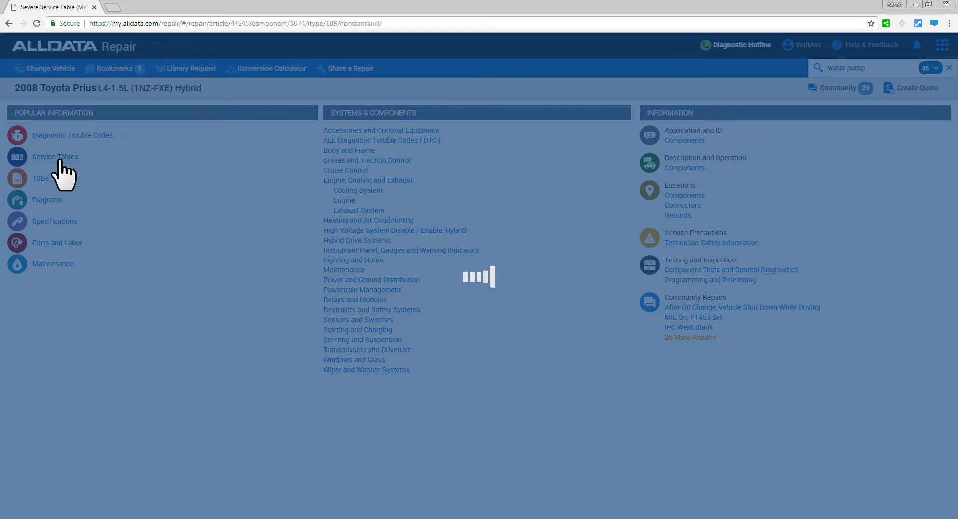
Step: Page through the Severe Service Table to the 100k-mile details, then return via the Vehicle breadcrumb
left_click(55, 156)
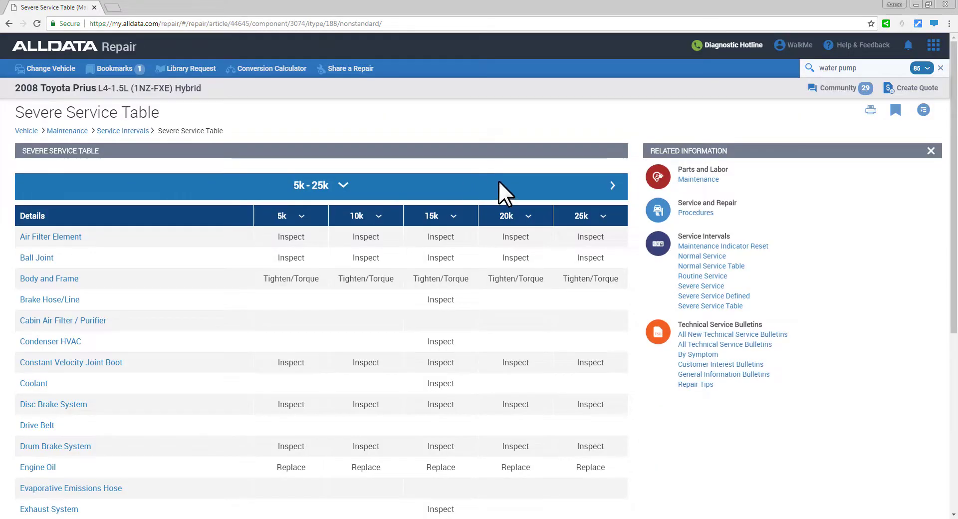
left_click(612, 186)
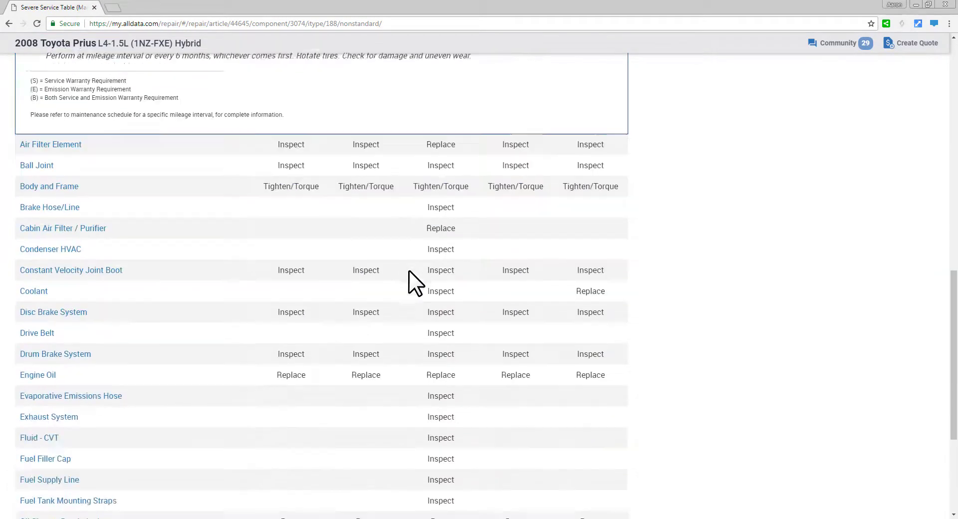
scroll("up", 3)
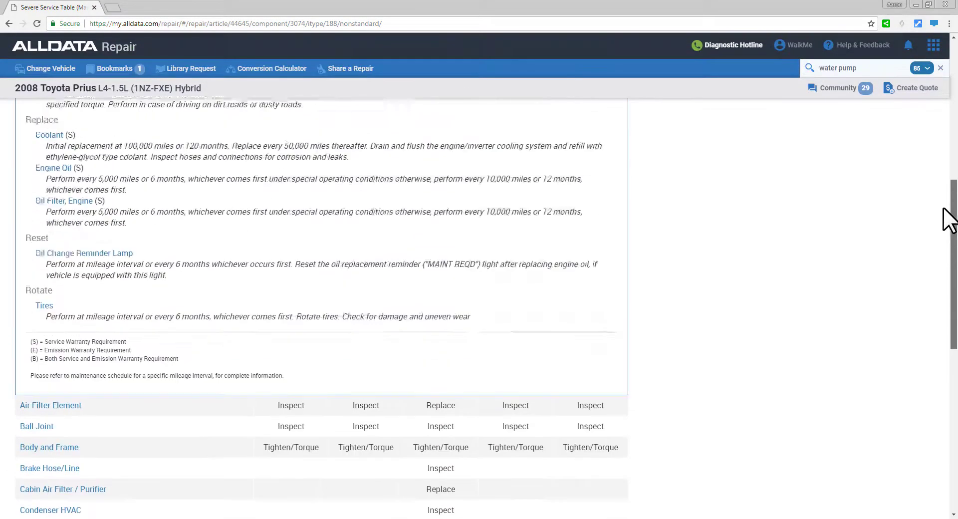
scroll("up", 3)
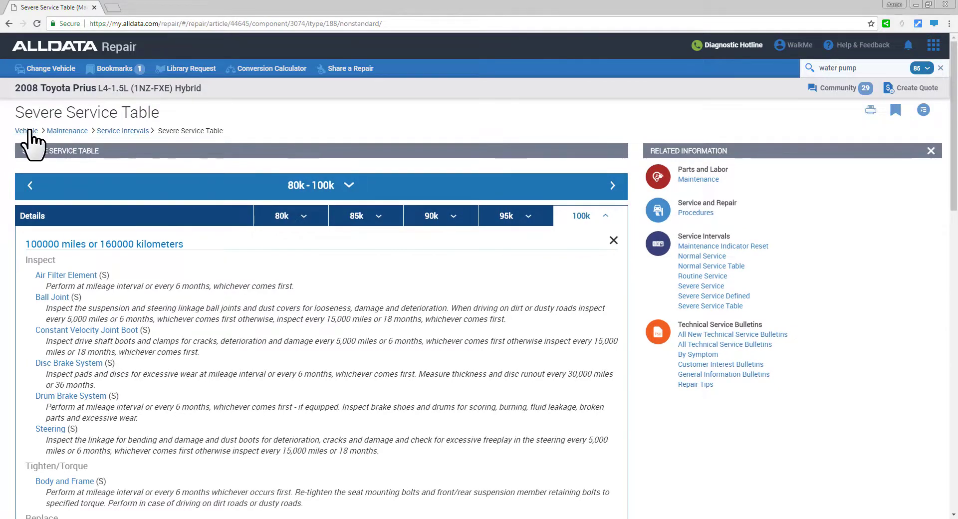
left_click(21, 131)
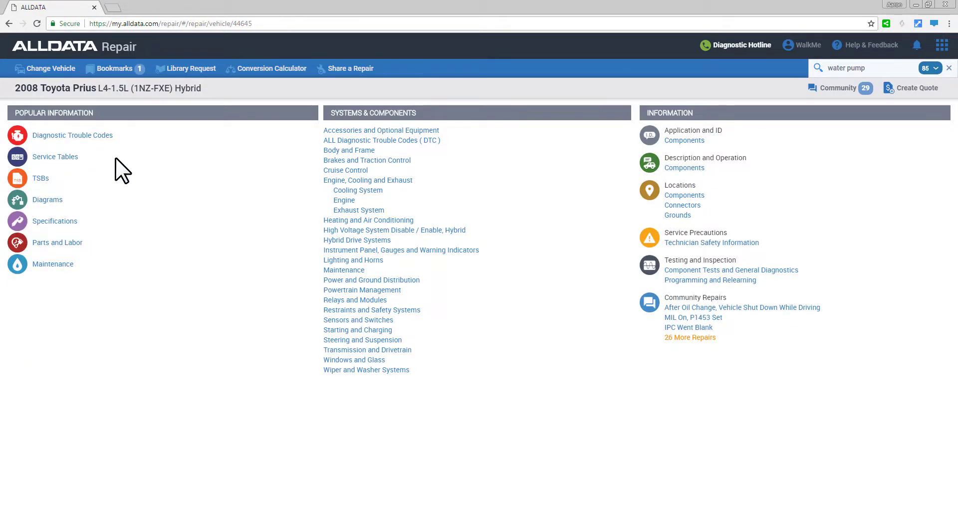
mouse_move(47, 200)
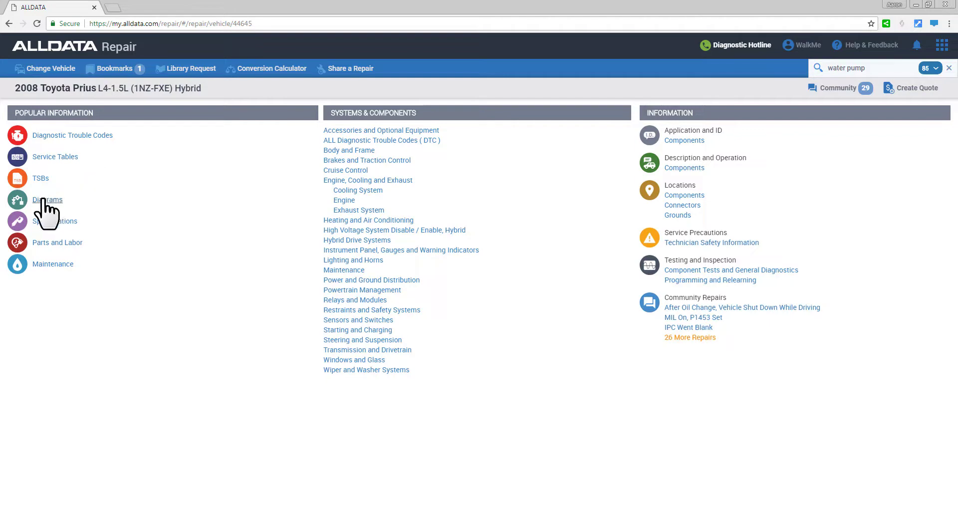
Step: Browse the diagram groups and select Clutch Location Index under Exploded Views, Clutch M/T
left_click(48, 200)
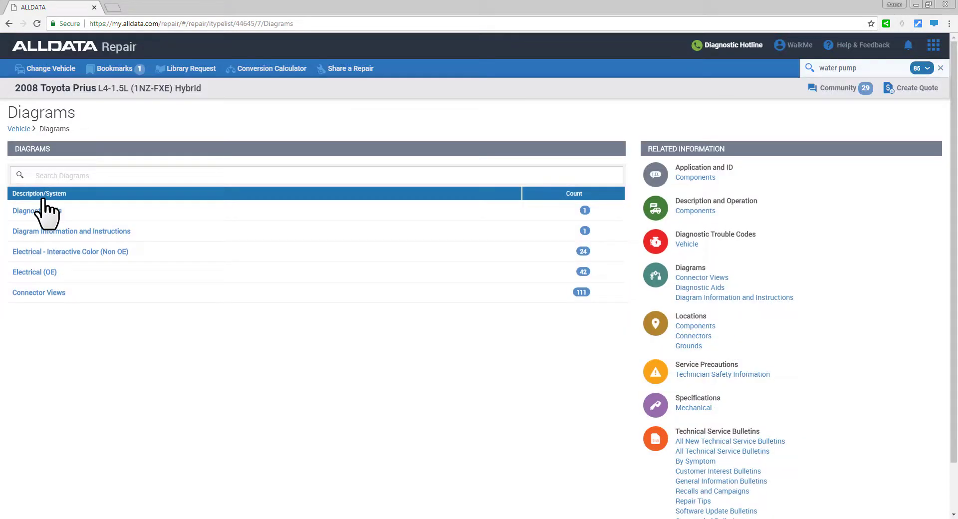
mouse_move(24, 285)
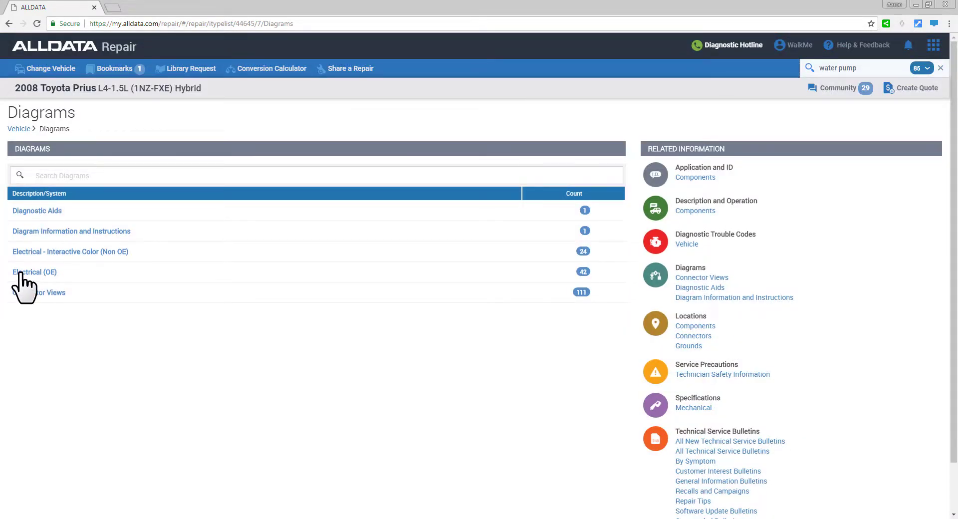
left_click(70, 251)
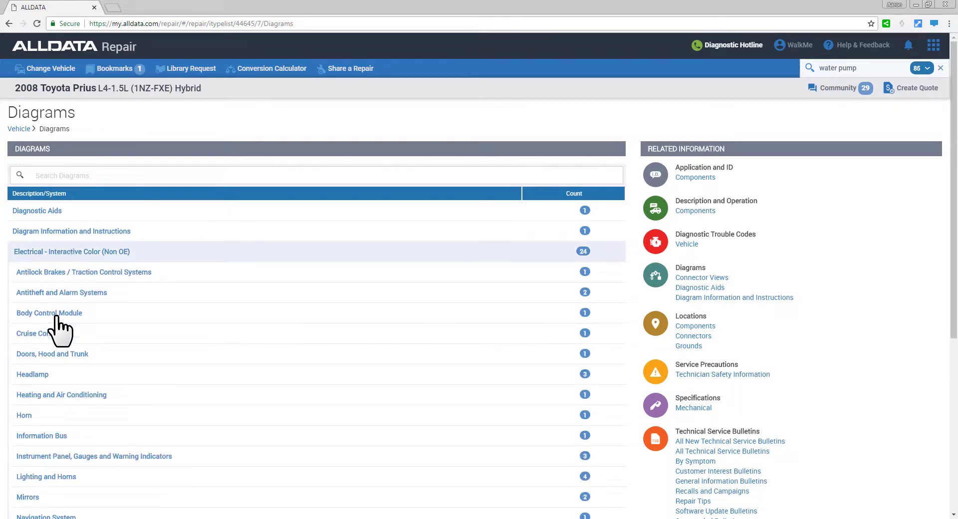
left_click(35, 333)
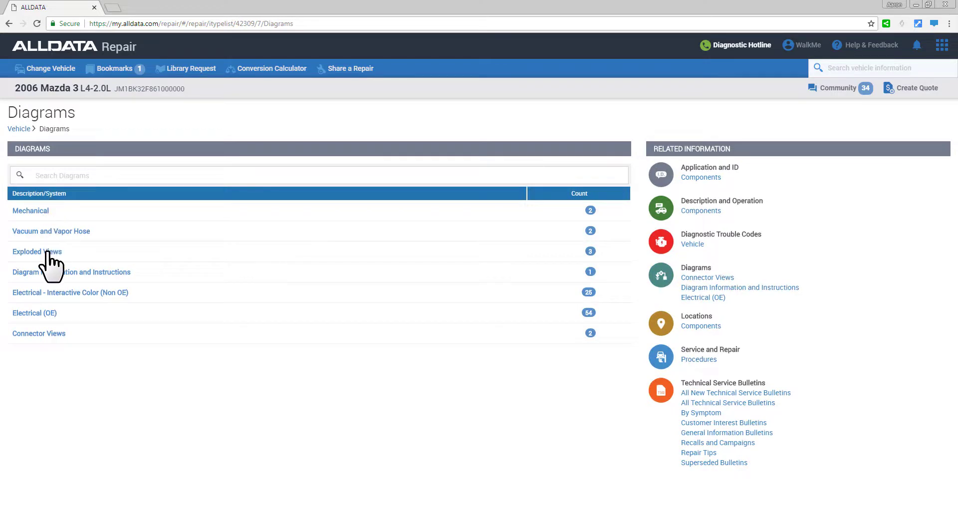
left_click(37, 251)
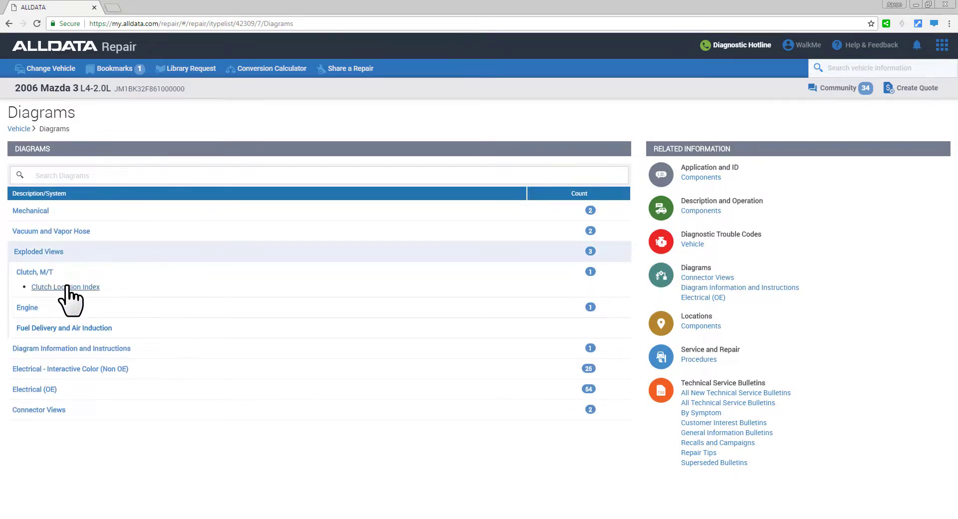
left_click(66, 286)
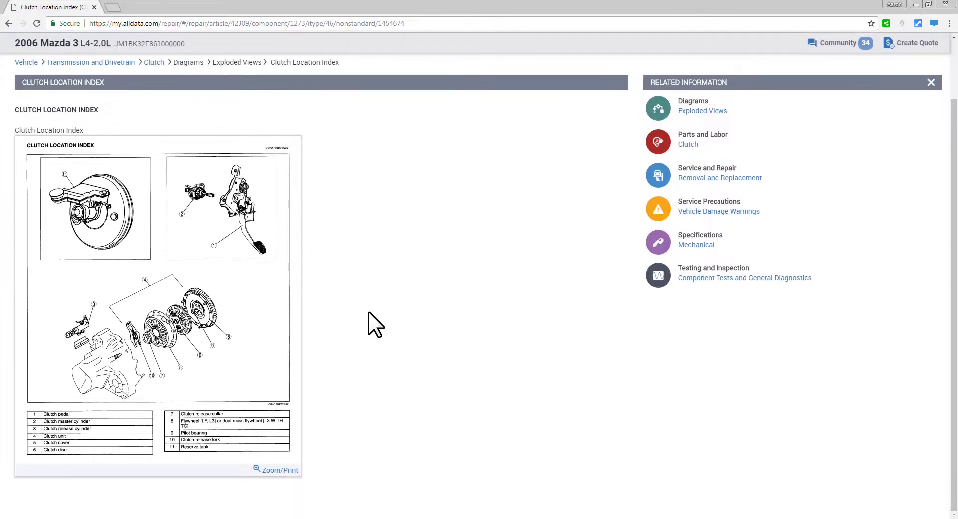
left_click(276, 469)
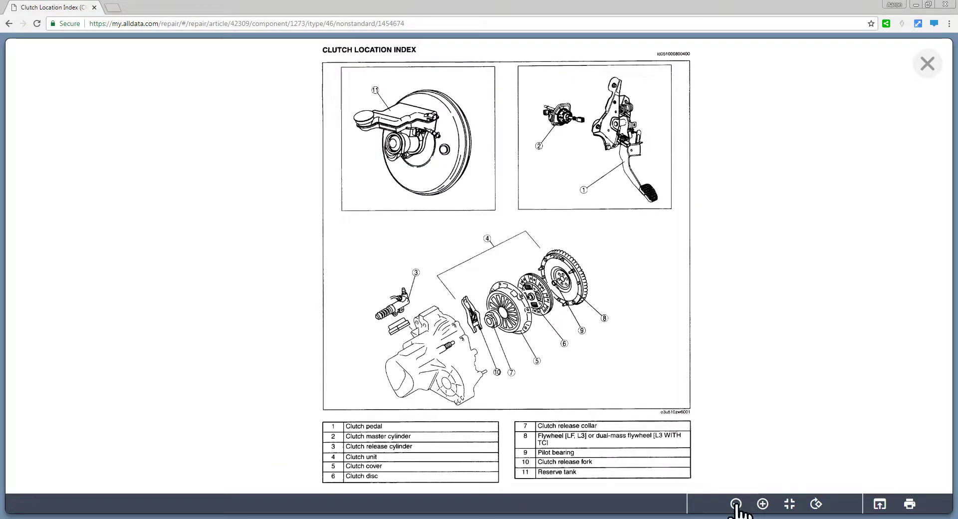
left_click(735, 504)
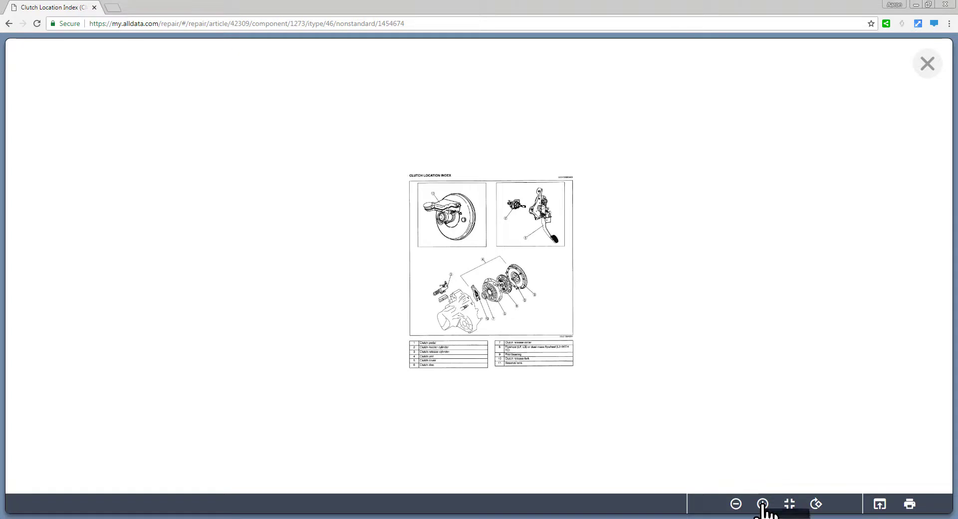
left_click(762, 504)
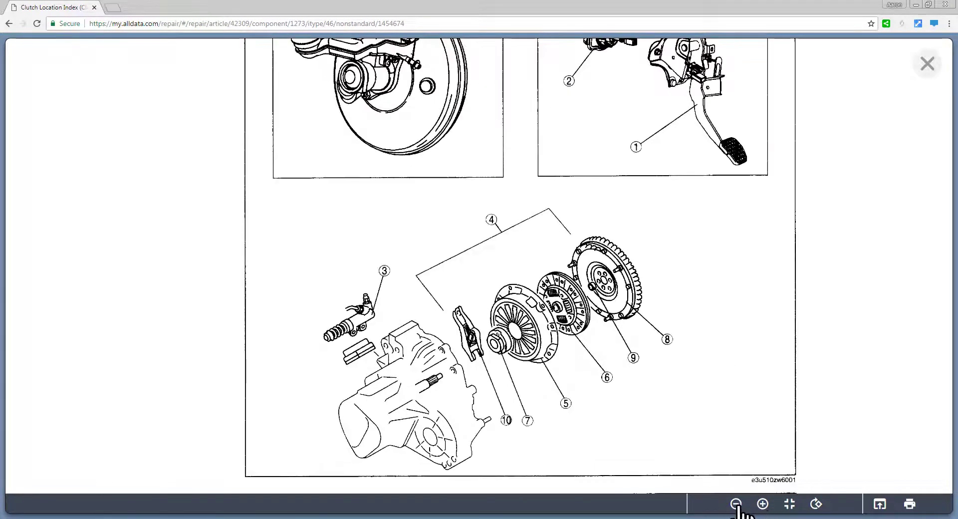
left_click(816, 504)
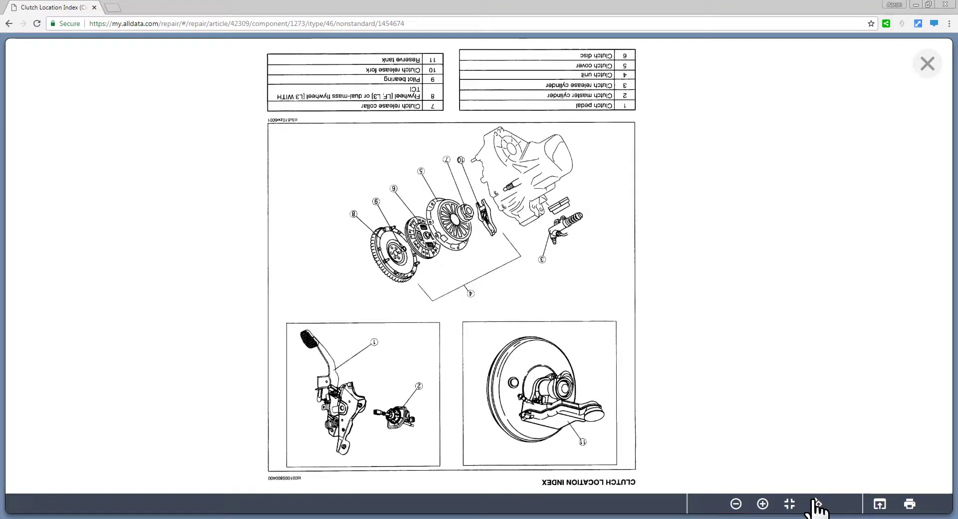
left_click(815, 504)
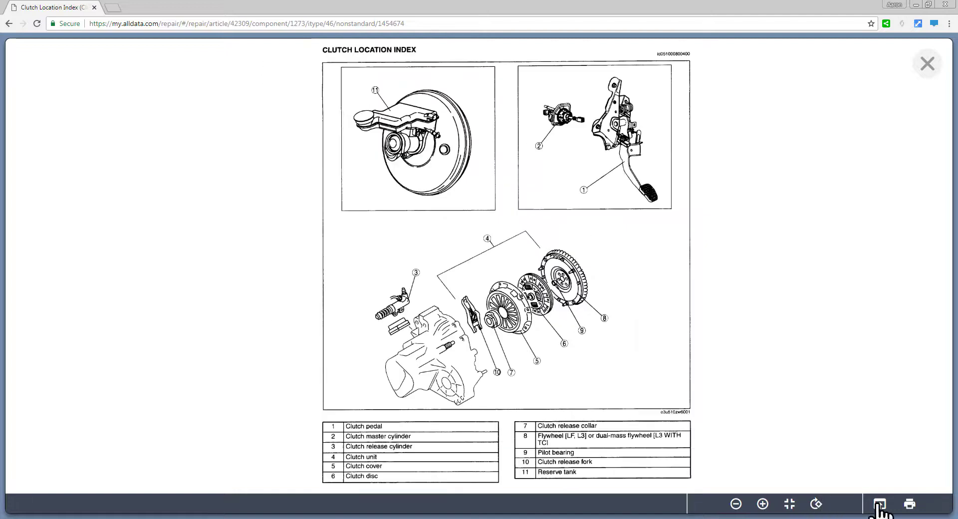
mouse_move(880, 504)
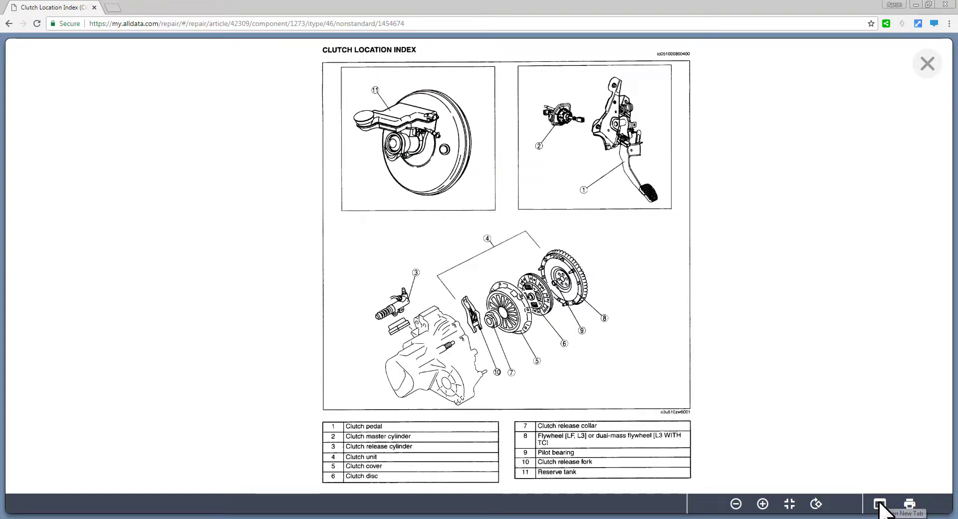
left_click(880, 504)
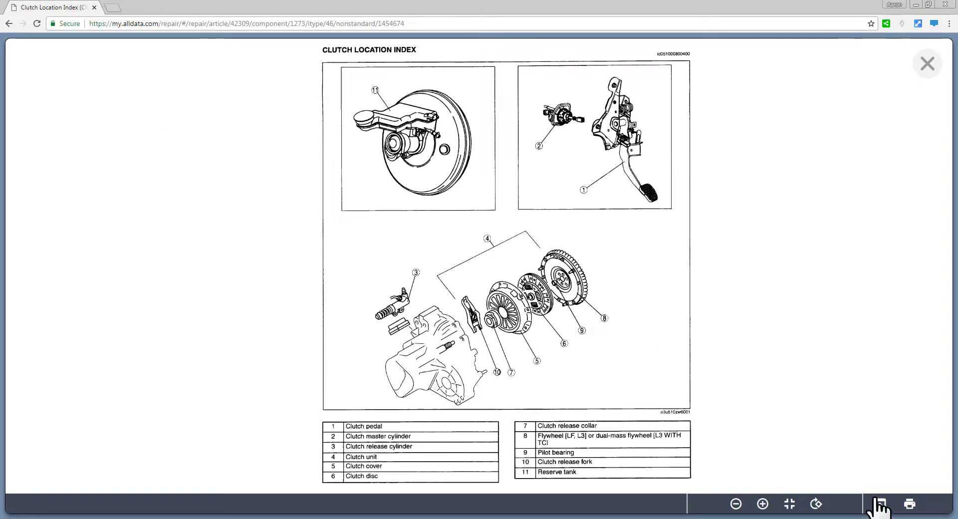
mouse_move(854, 483)
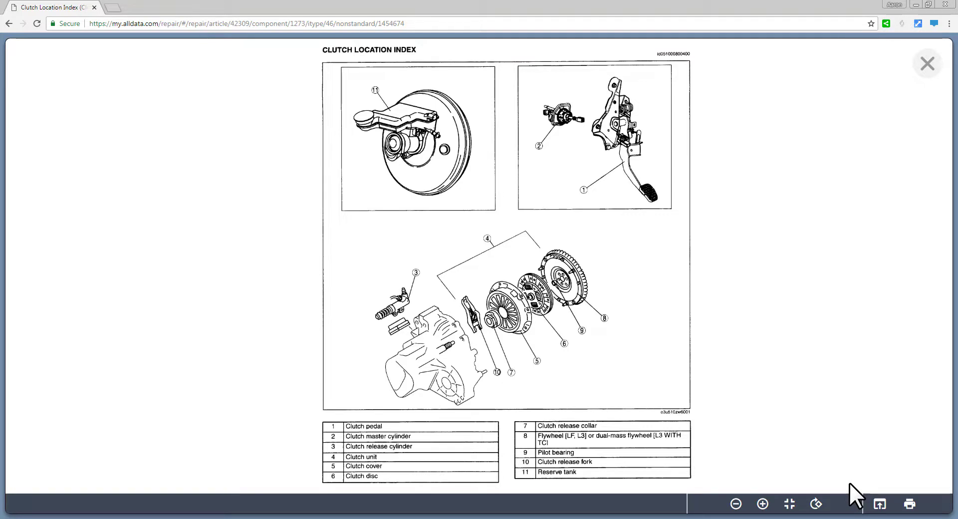
left_click(926, 63)
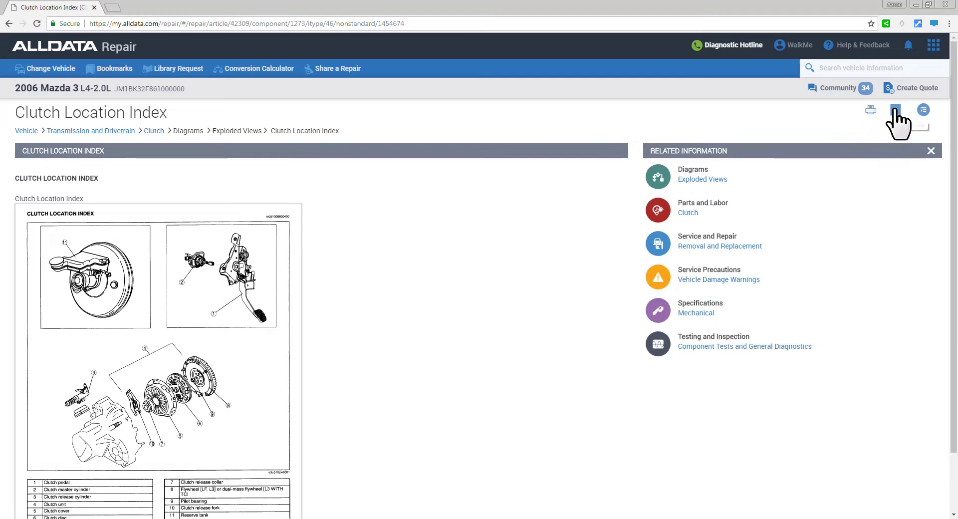
Step: Bookmark the article with the suggested title 'Clutch Location Index - Clutch'
left_click(896, 110)
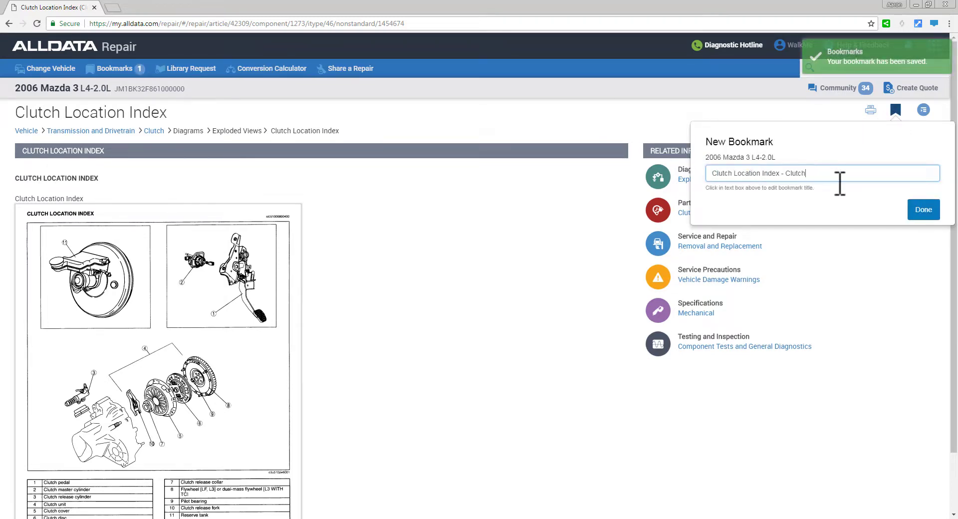
left_click(923, 208)
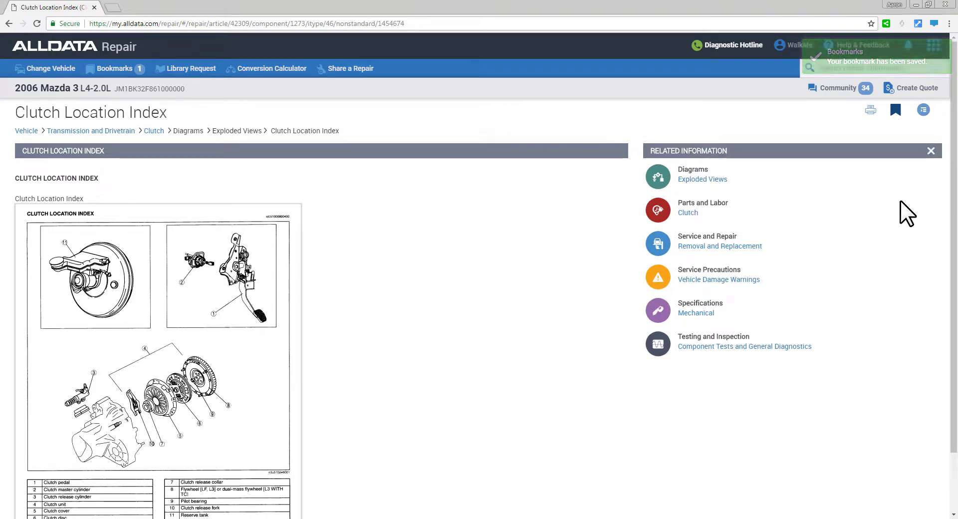
mouse_move(499, 259)
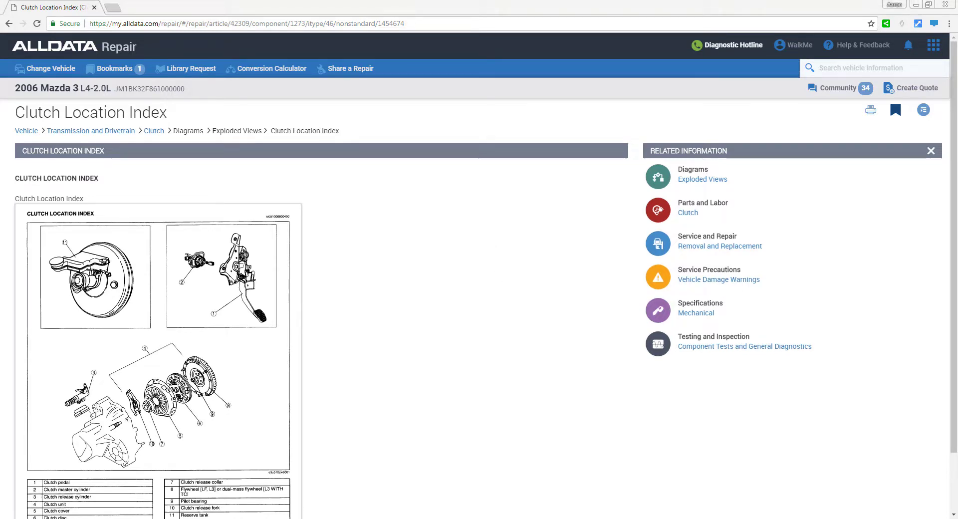
mouse_move(297, 230)
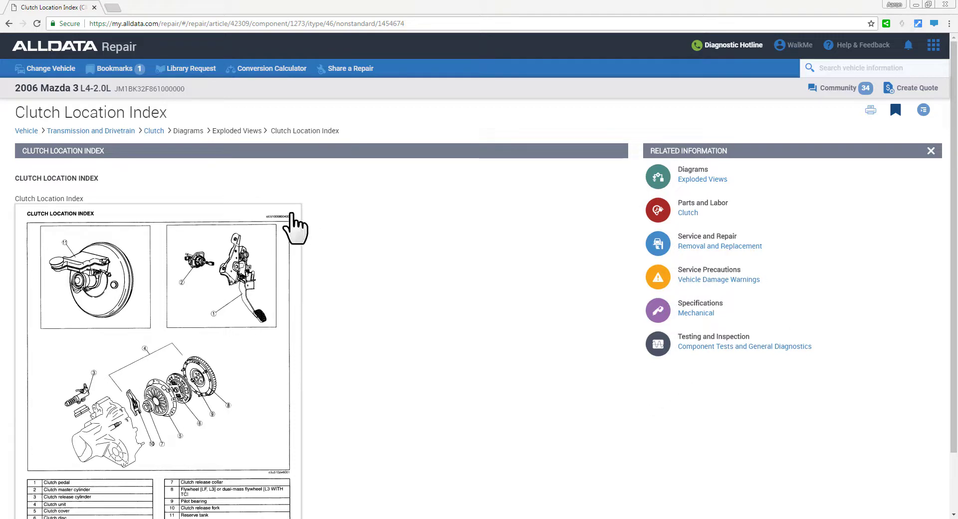
Step: Return to the 2006 Mazda 3 vehicle overview via the Vehicle breadcrumb link
left_click(9, 23)
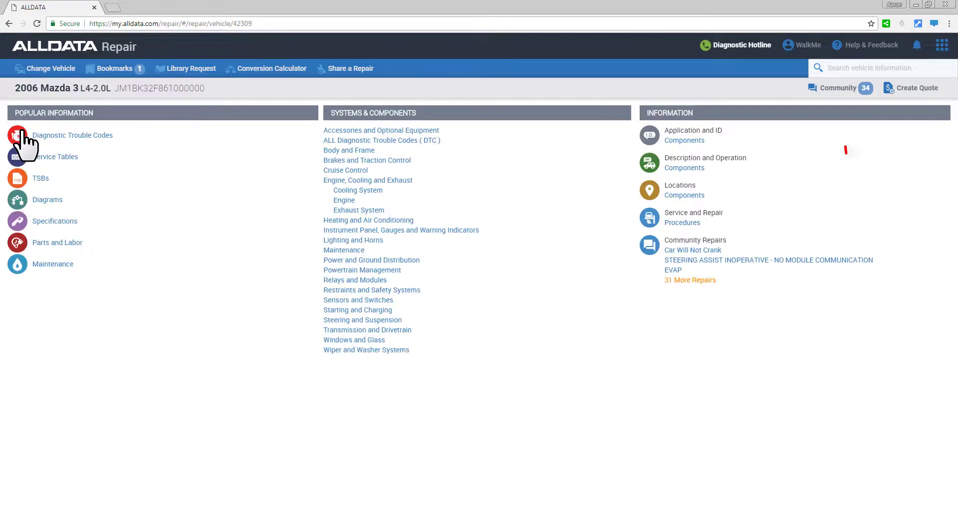
mouse_move(586, 299)
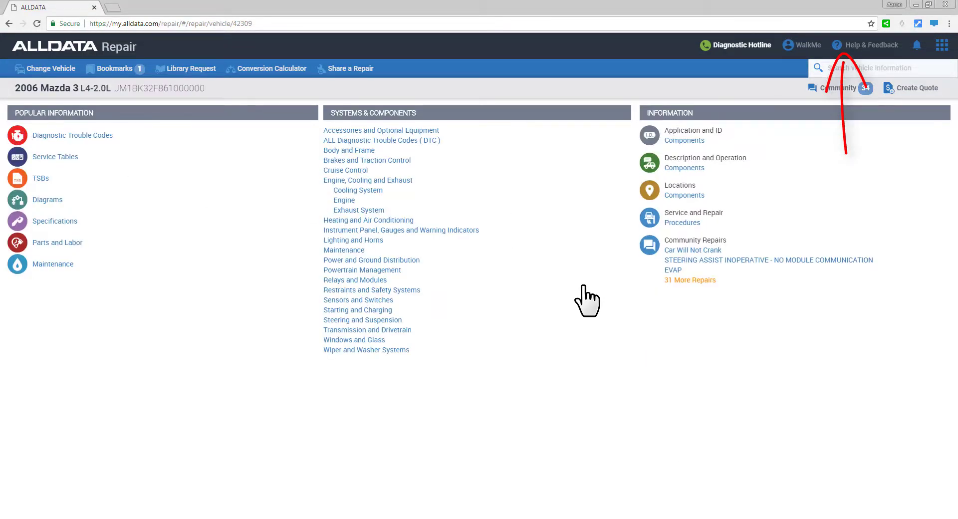